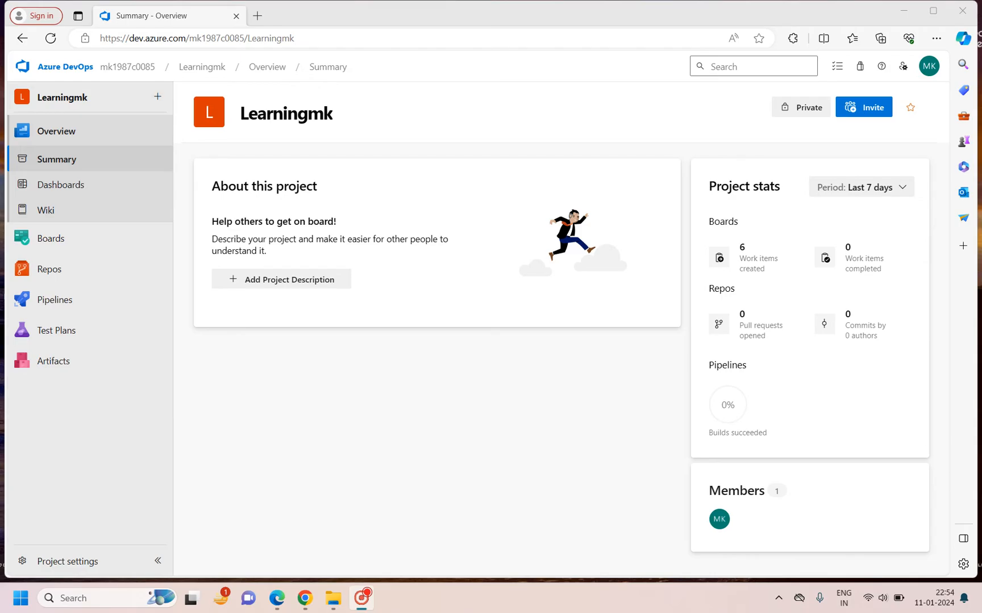
- Start a new test case from the New work item menu, discard it, and view the Boards work items
click(157, 97)
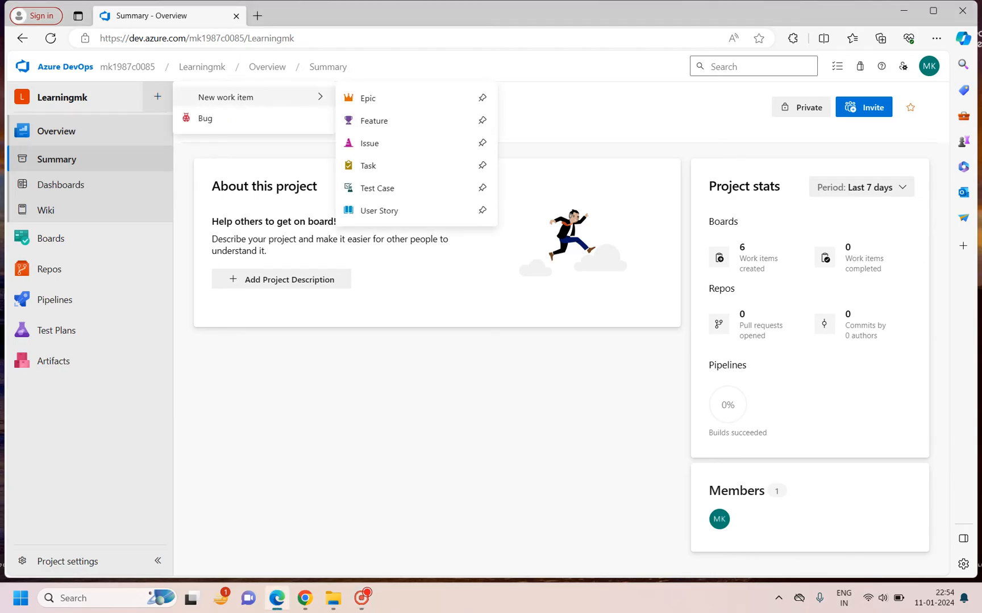
mouse_move(367, 99)
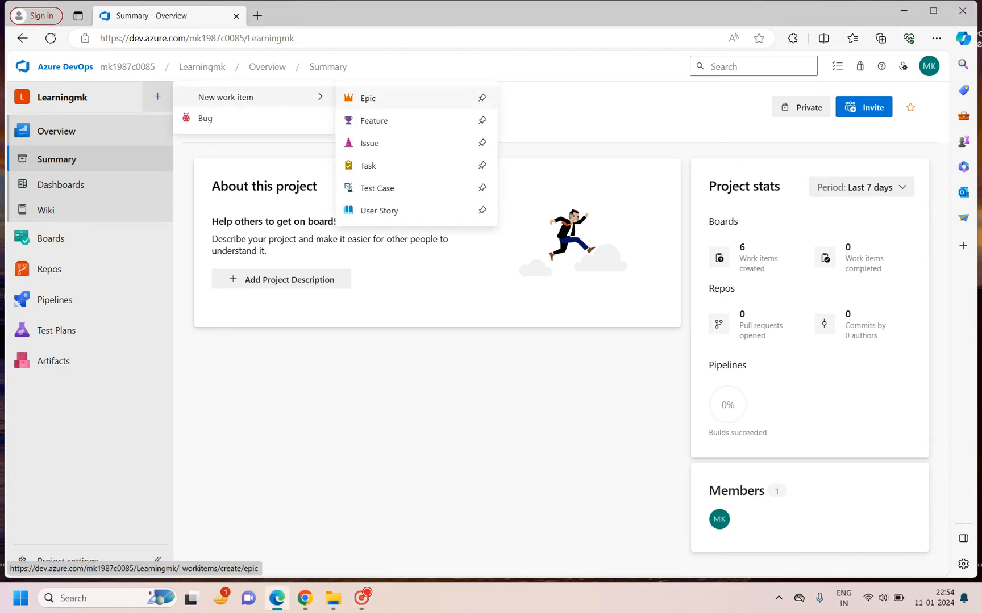
mouse_move(377, 188)
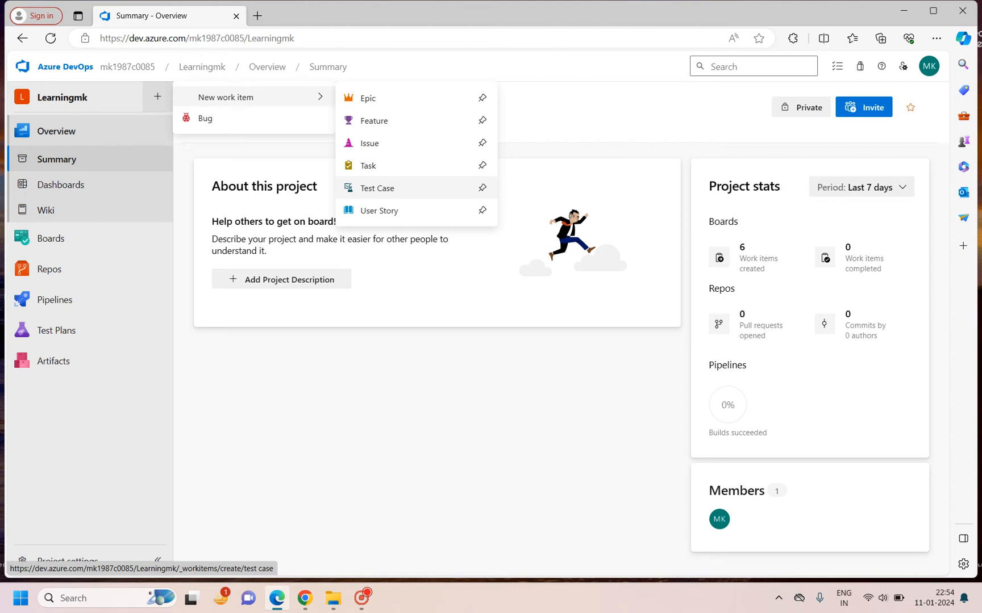
click(377, 188)
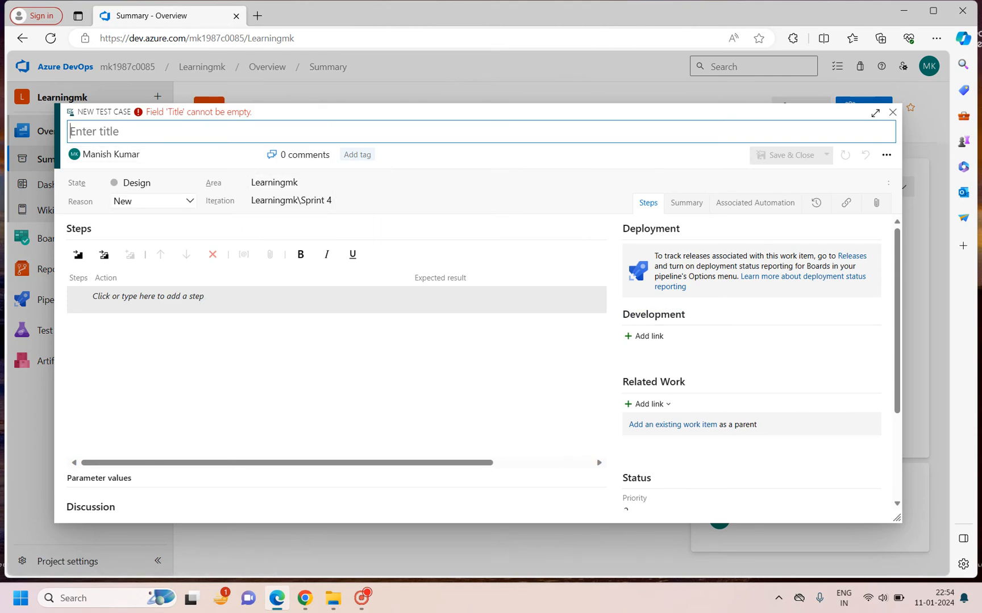
mouse_move(892, 113)
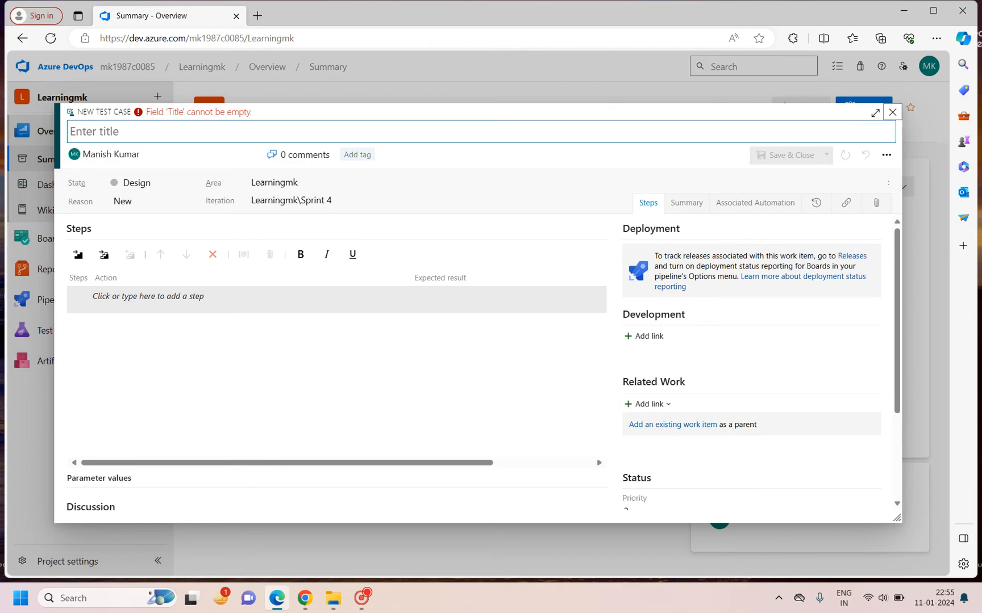
click(892, 112)
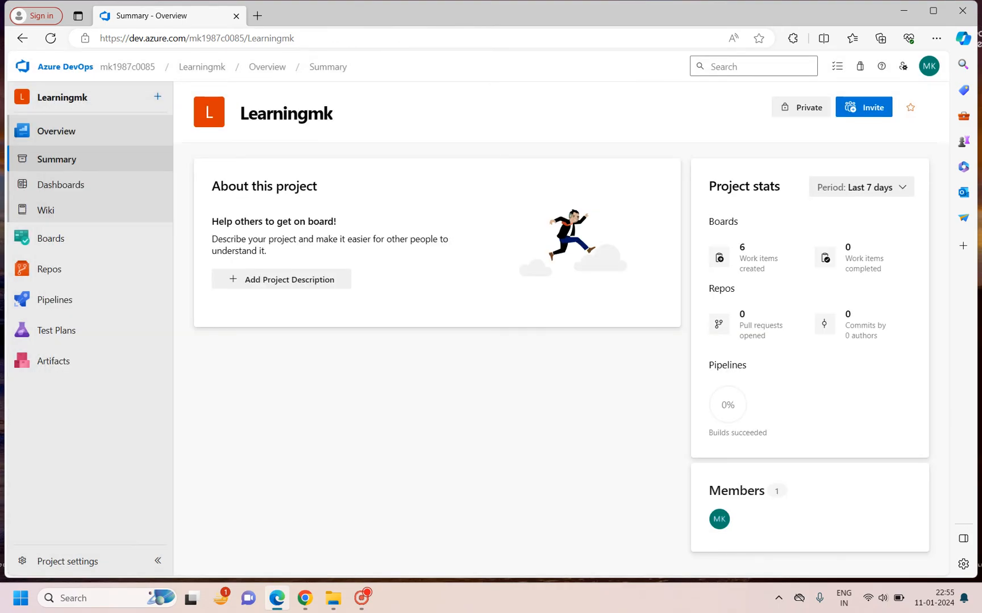
click(51, 239)
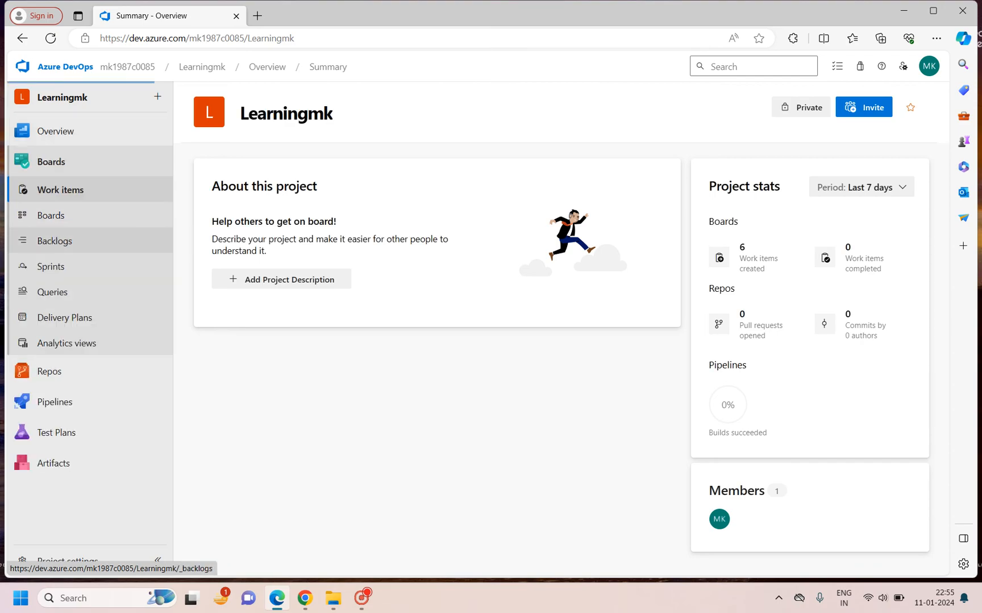
click(63, 190)
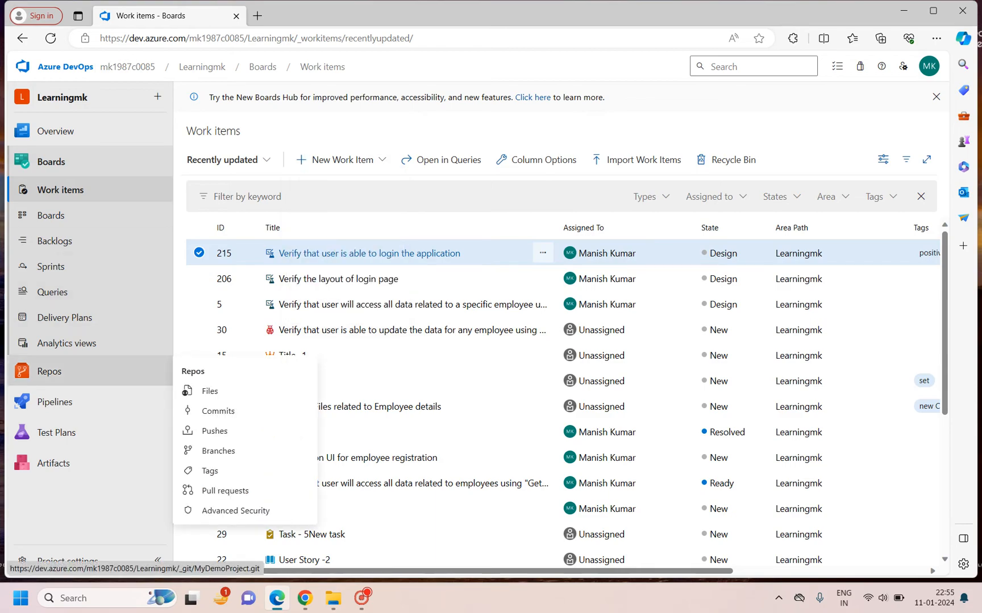
- Go to Test Plans, open Demo_requirement_based_plan and discard a new test case form there
click(57, 433)
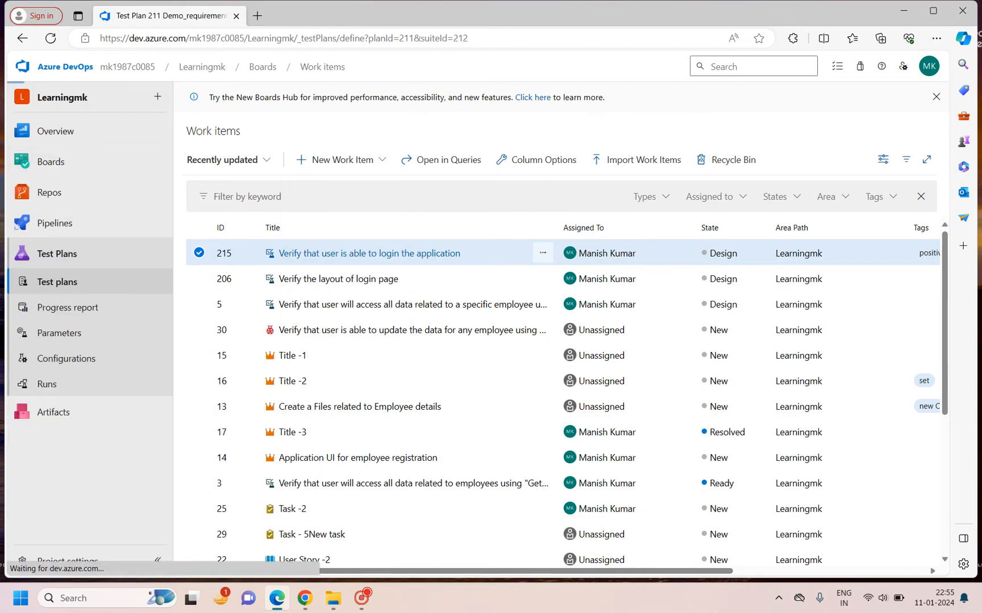
click(57, 282)
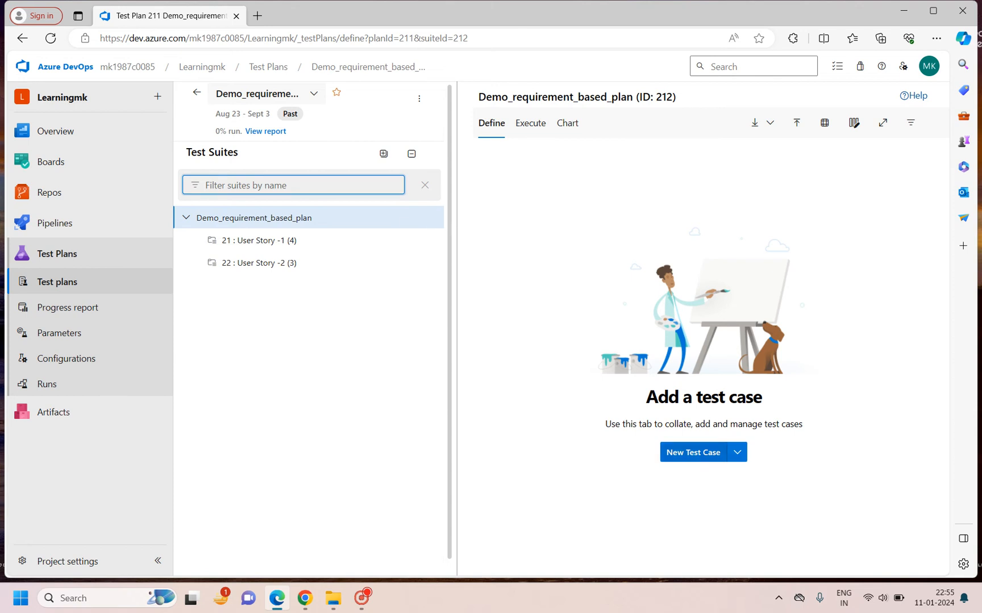
click(692, 452)
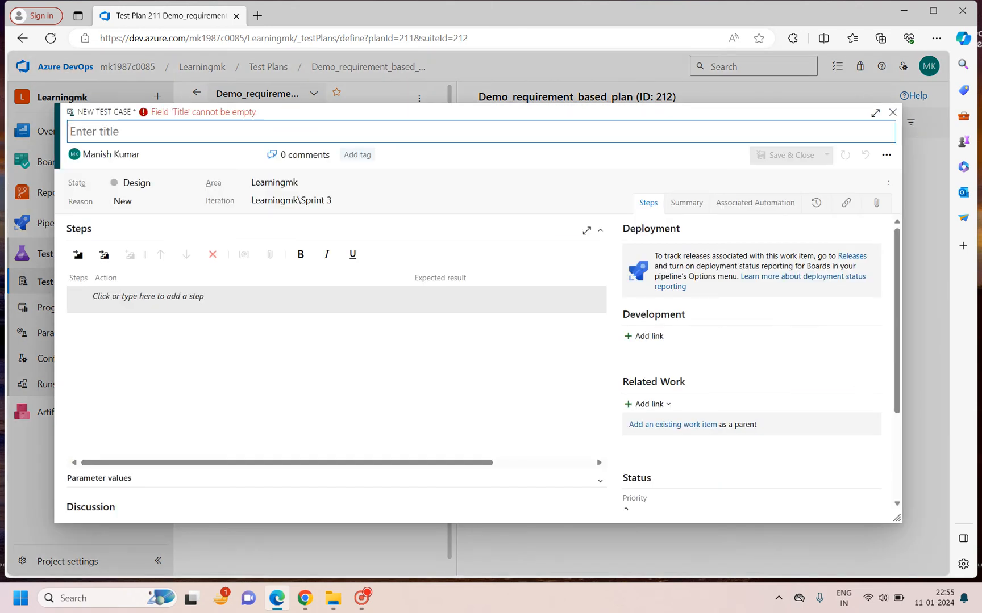
click(892, 113)
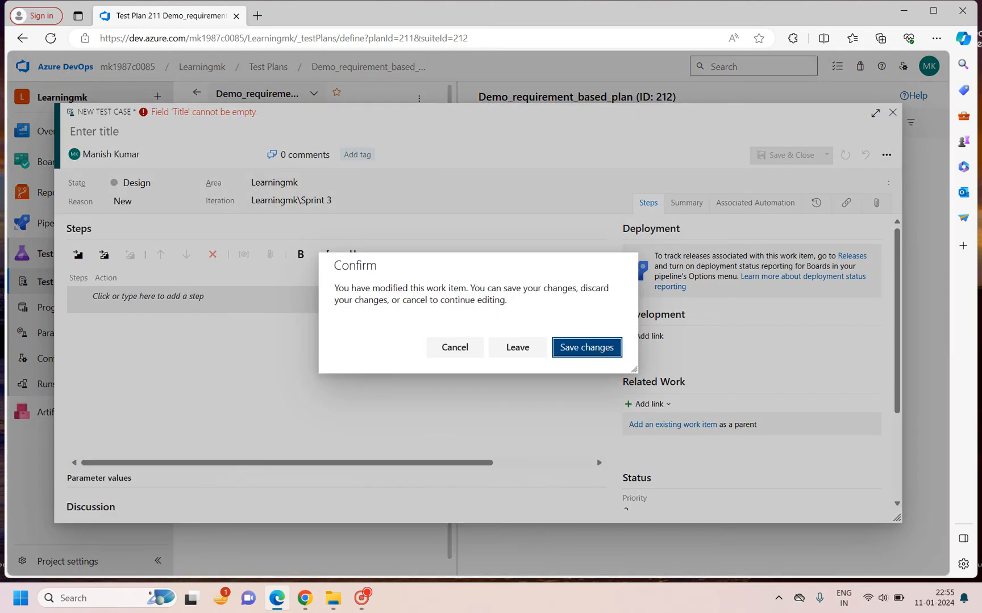
click(516, 348)
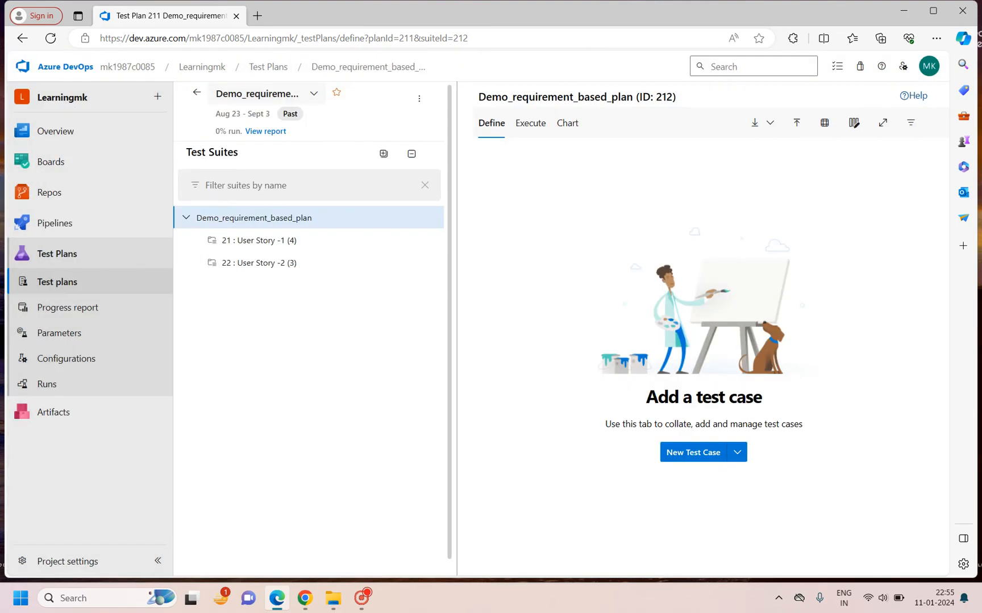
- Select suite 21 : User Story -1, listing its four test cases, and discard another new test case form
click(258, 241)
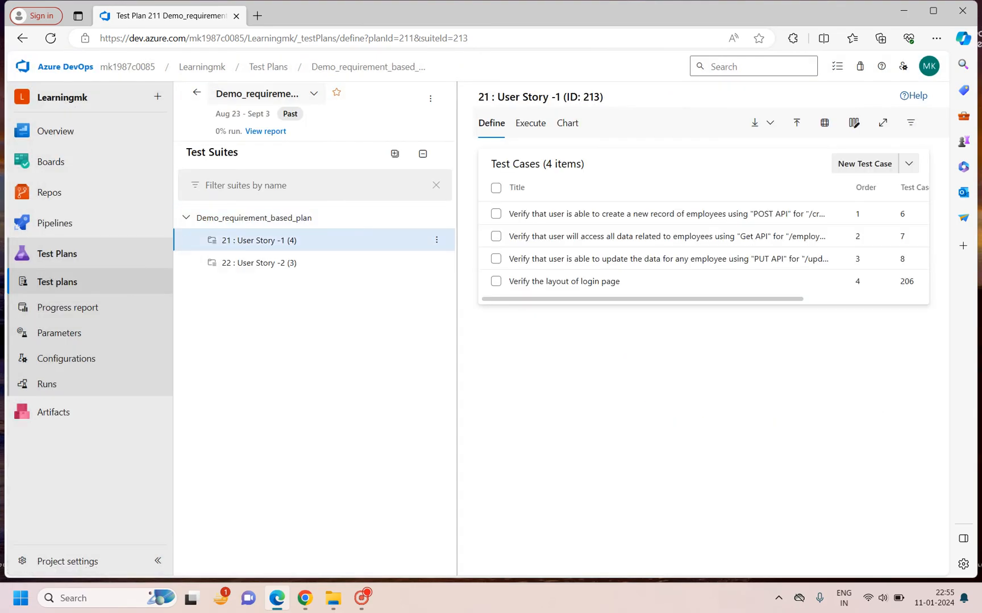
click(862, 163)
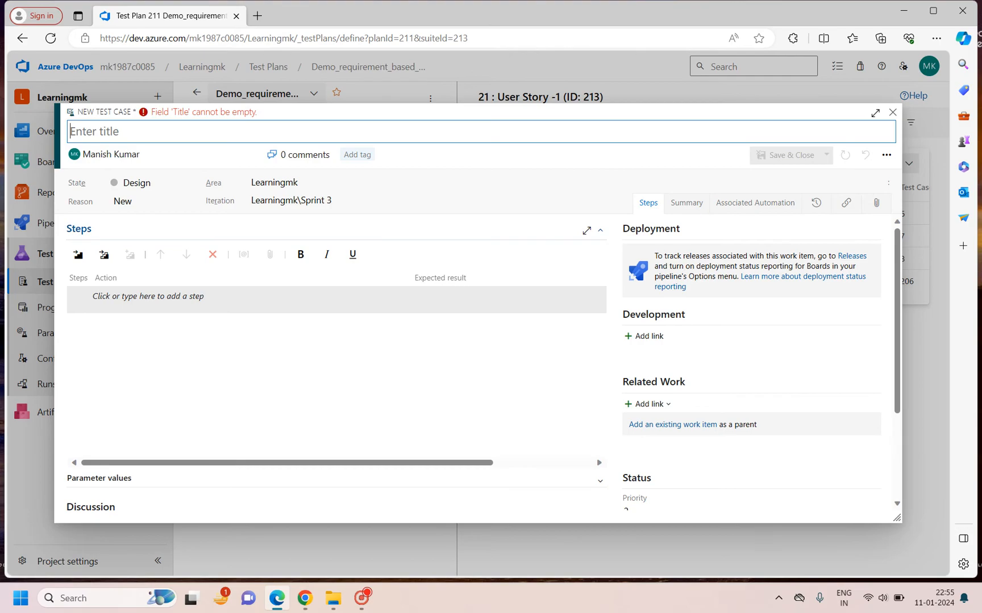
click(892, 113)
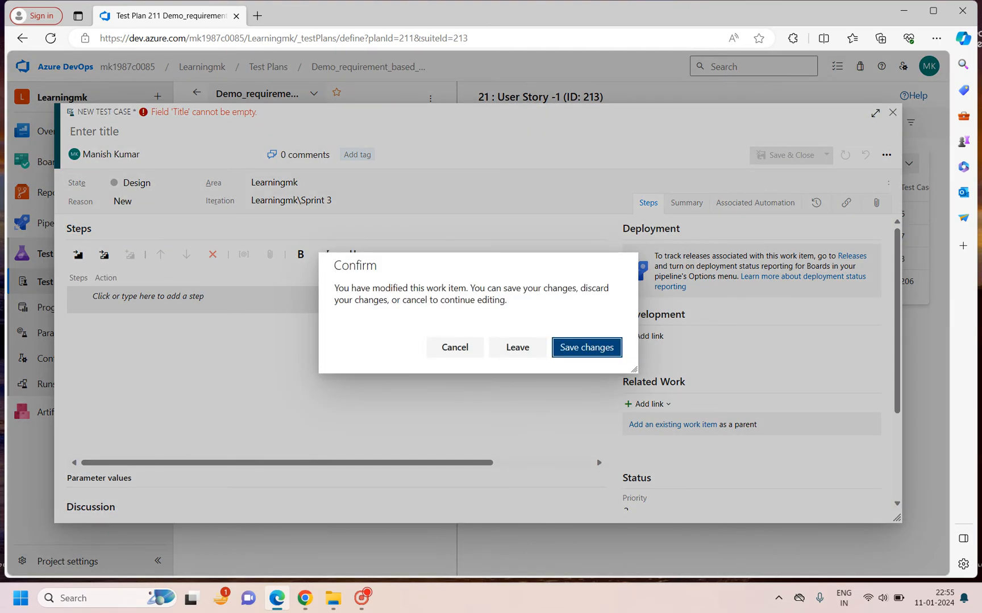
click(517, 347)
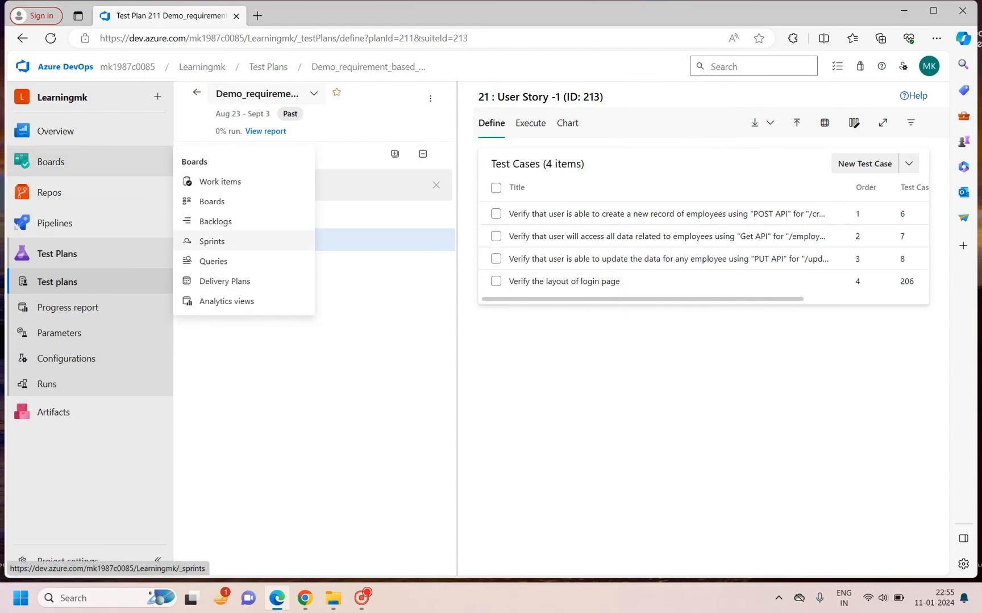
mouse_move(213, 261)
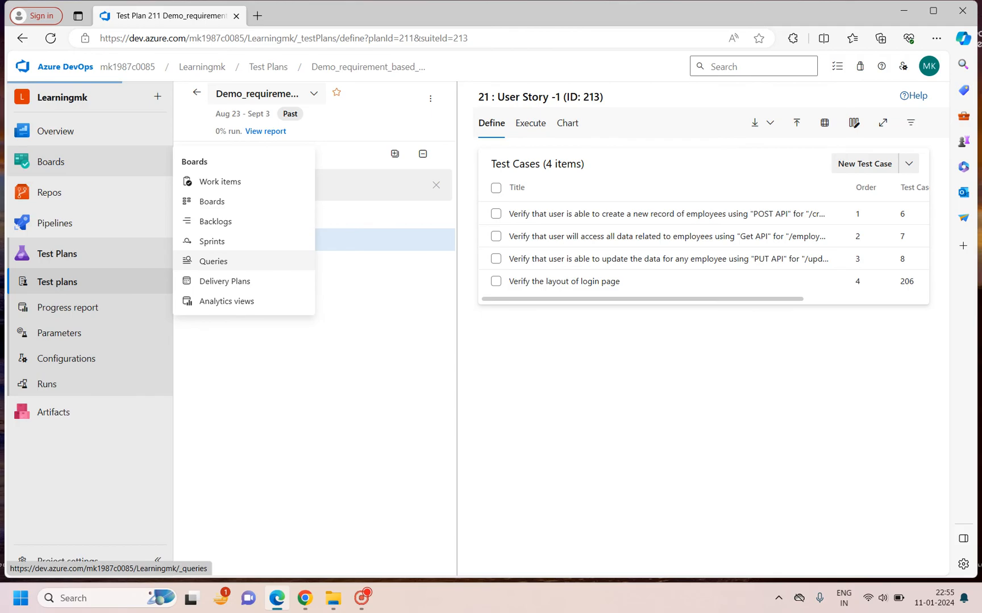
- Start a new query in Boards > Queries with Work Item Type = User Story
click(213, 261)
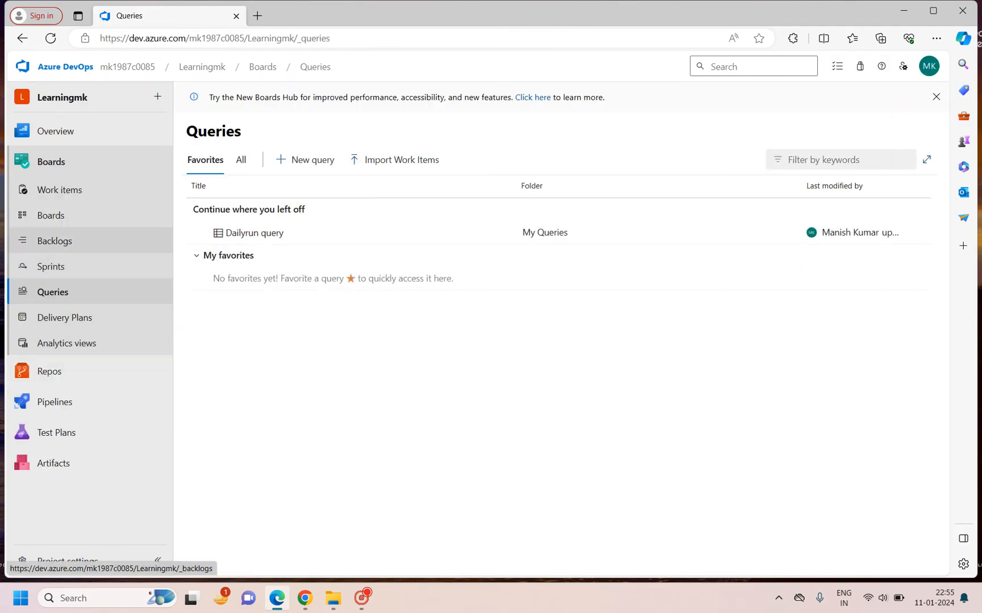
mouse_move(311, 160)
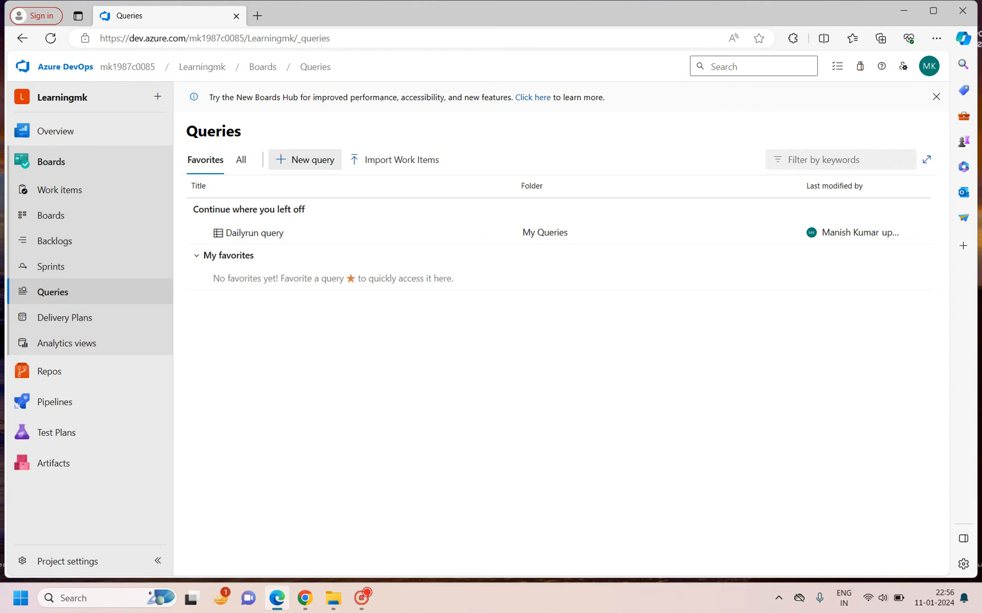
click(306, 159)
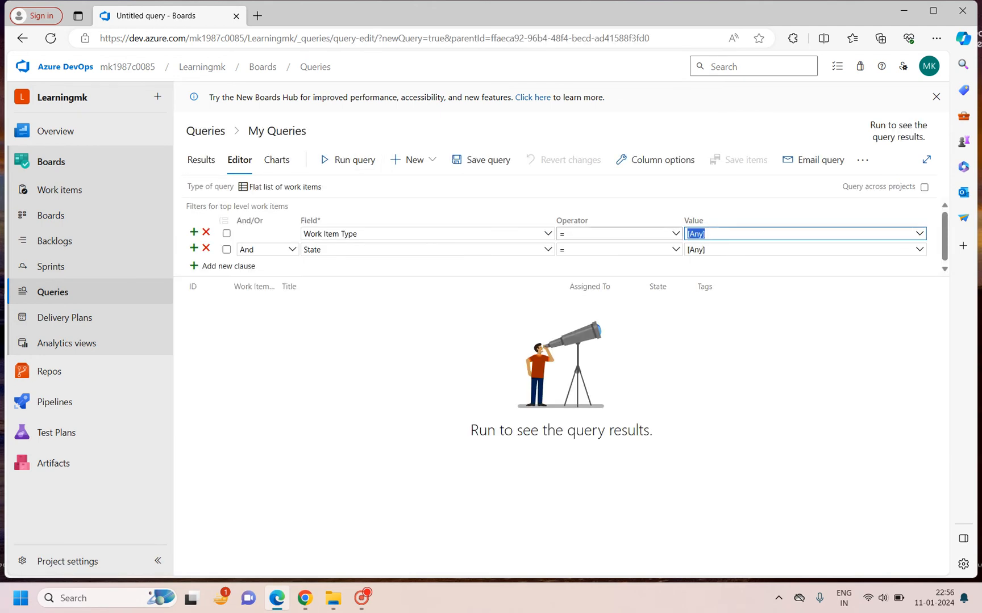
text(User Story)
click(427, 249)
text(Iter)
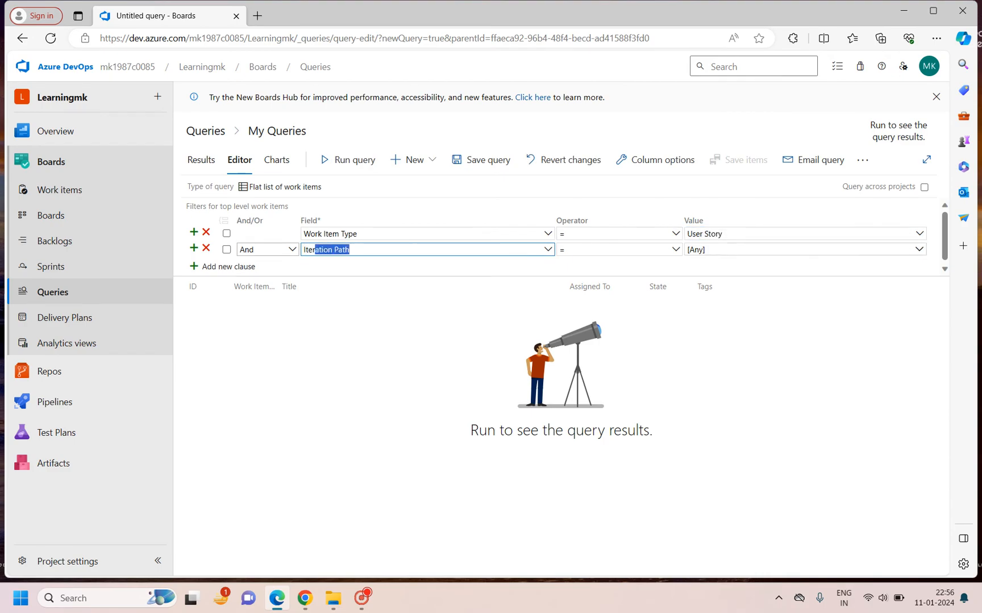
- Set Iteration Path to Learningmk\Sprint 2 and run the query, returning User Story 22
click(801, 249)
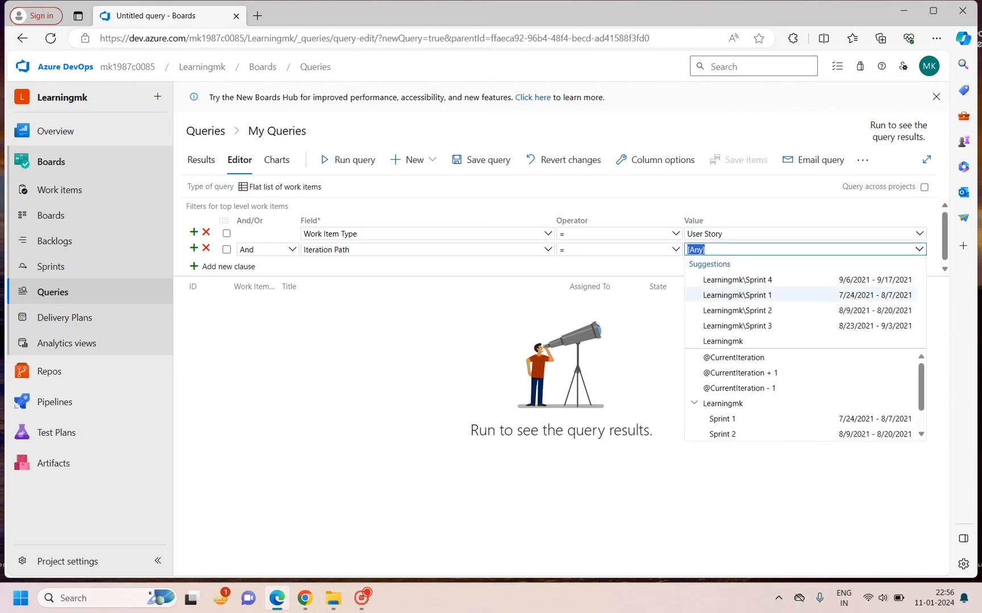
click(737, 326)
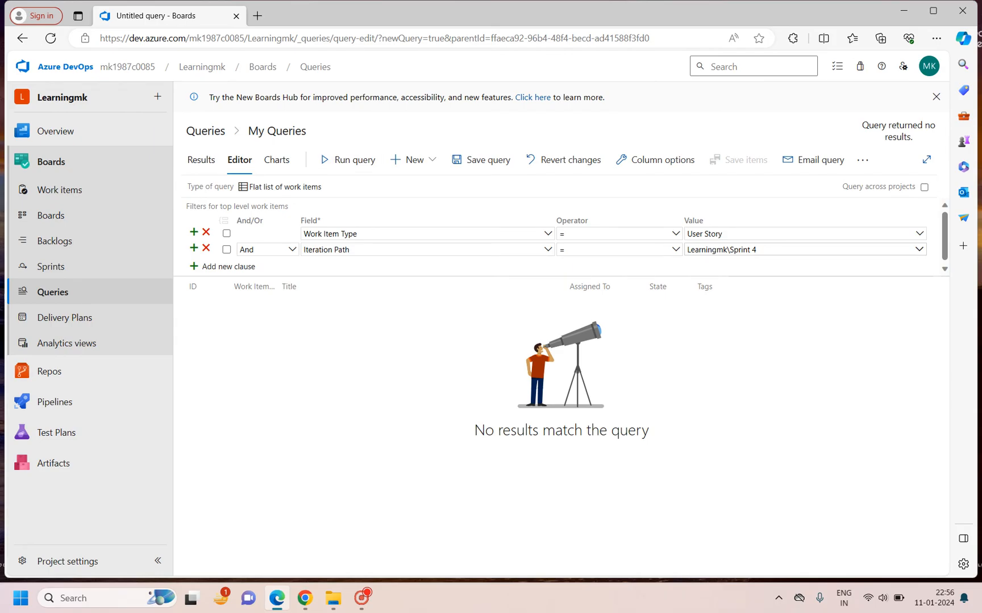
click(801, 249)
text(2)
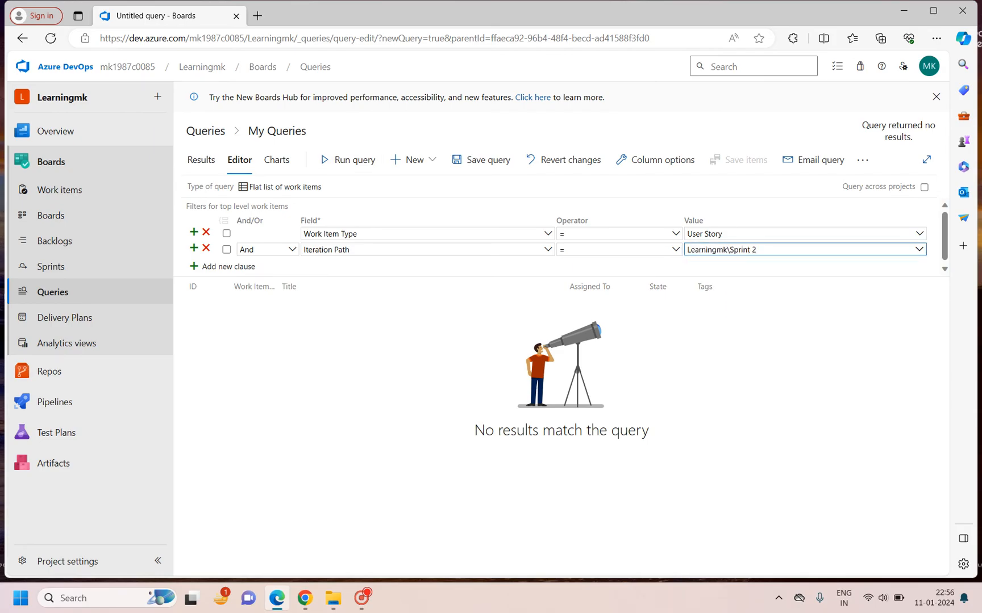
click(347, 161)
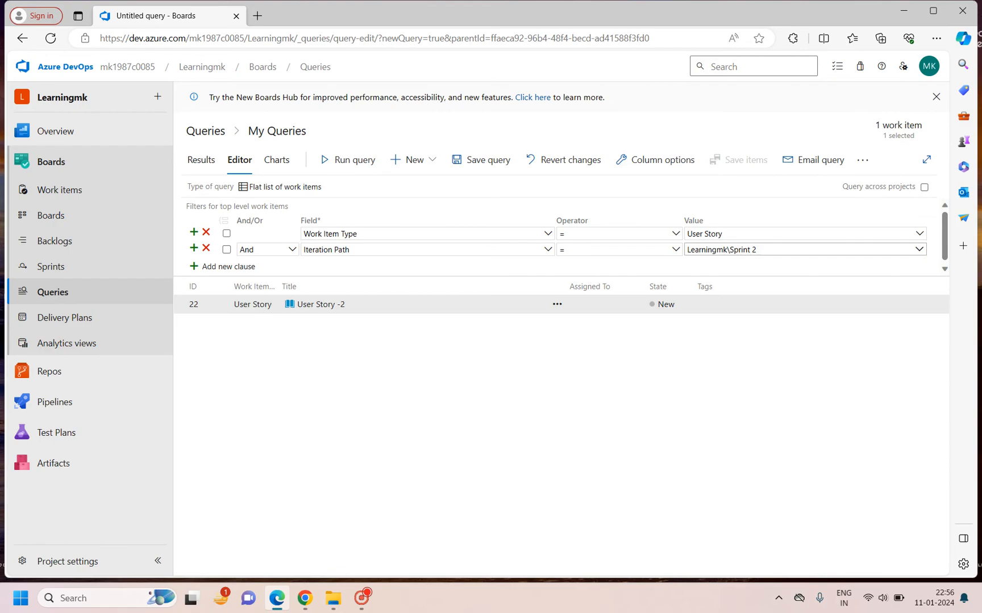
mouse_move(318, 305)
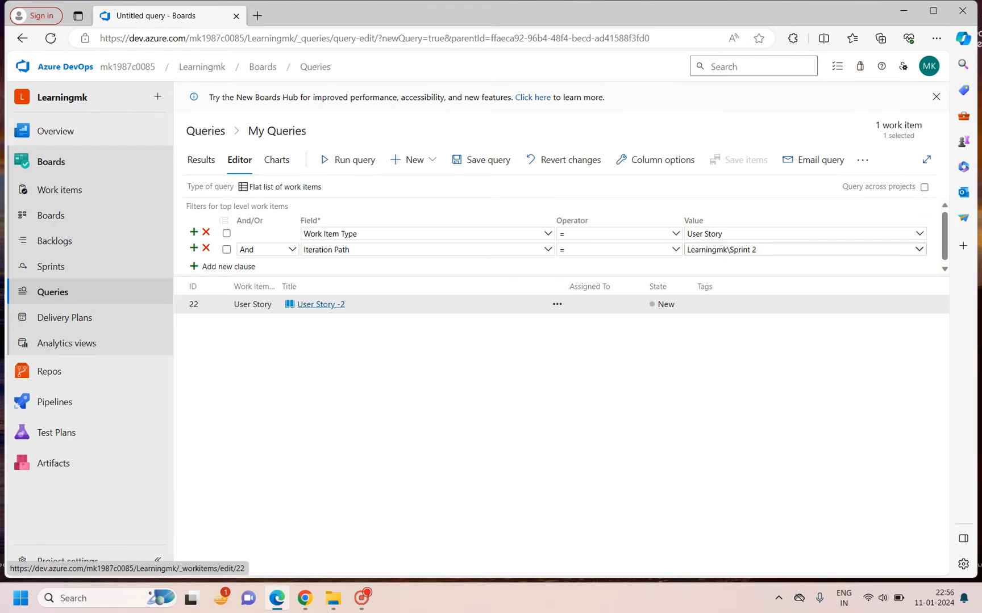
mouse_move(323, 304)
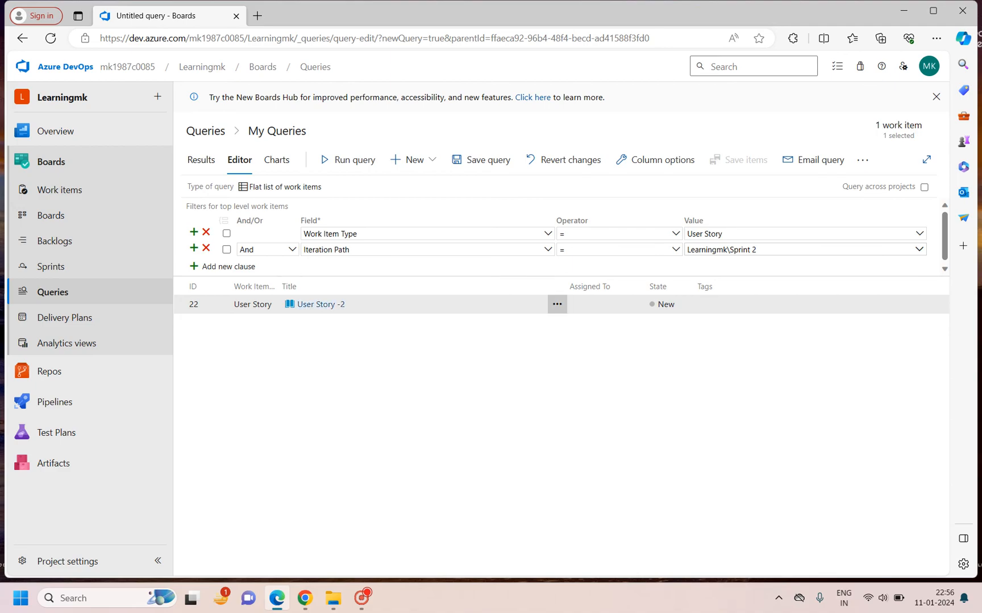
- Open User Story 22 and start adding a new linked item under Related Work
click(320, 304)
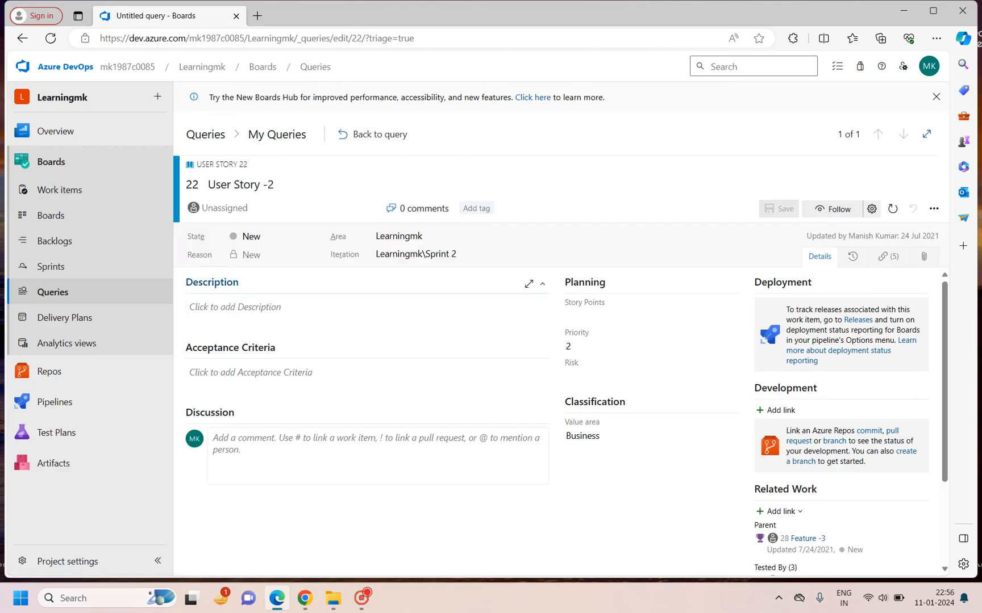
click(540, 284)
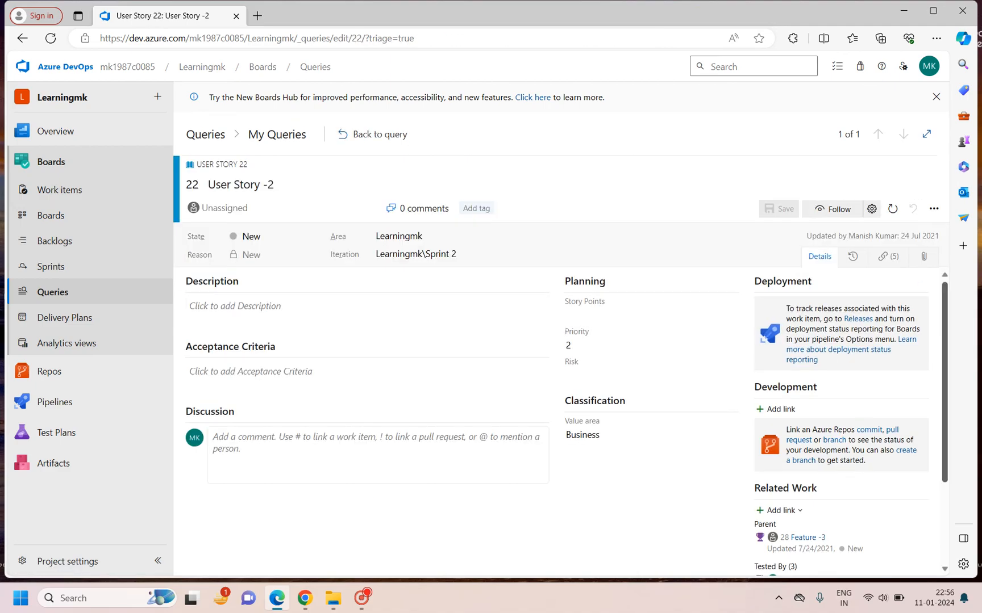
scroll(down, 3)
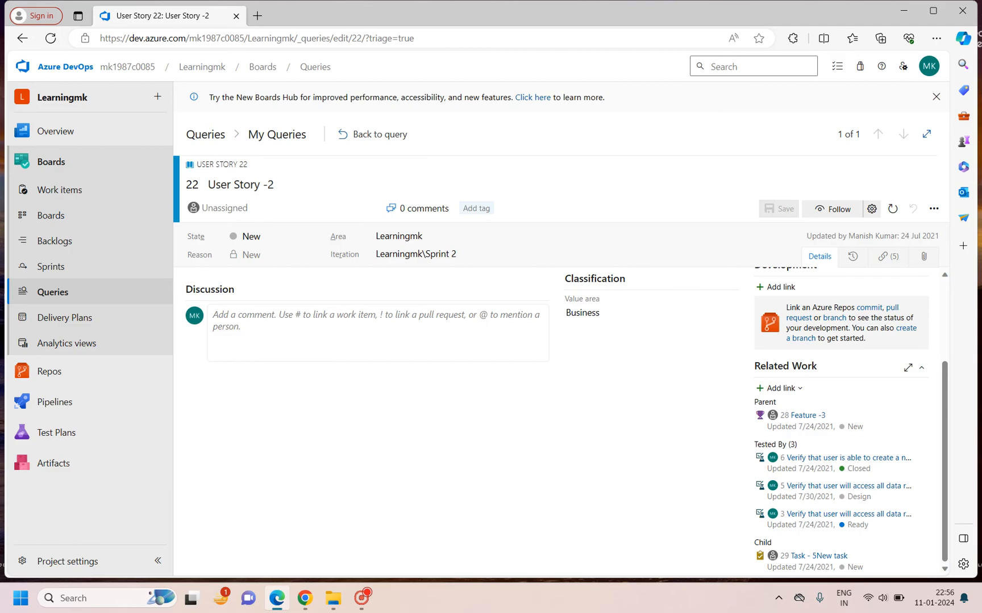
click(778, 389)
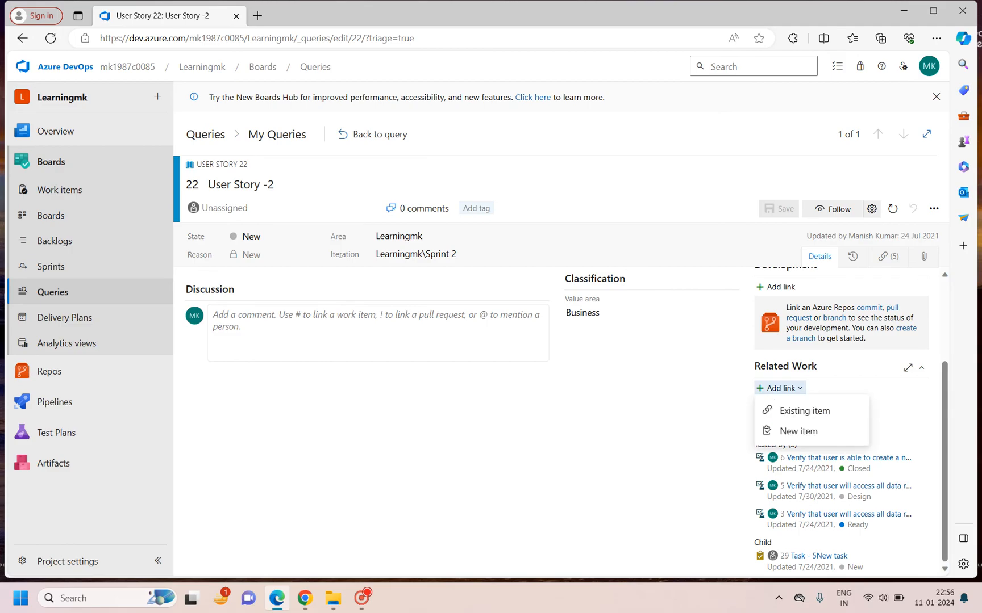
click(797, 431)
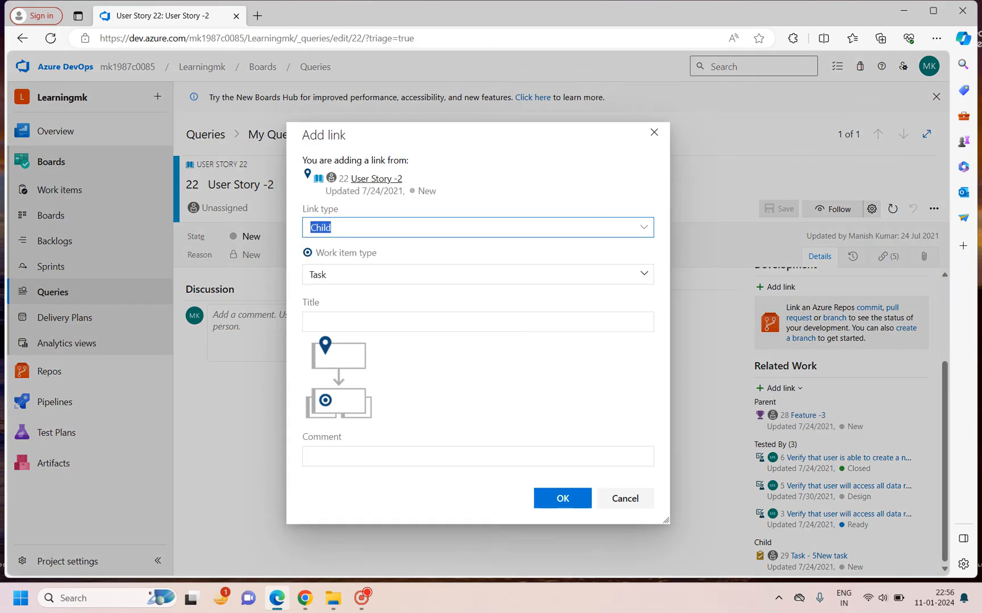
- Create a child Test Case titled 'validate the login functionality' linked to User Story 22
click(476, 274)
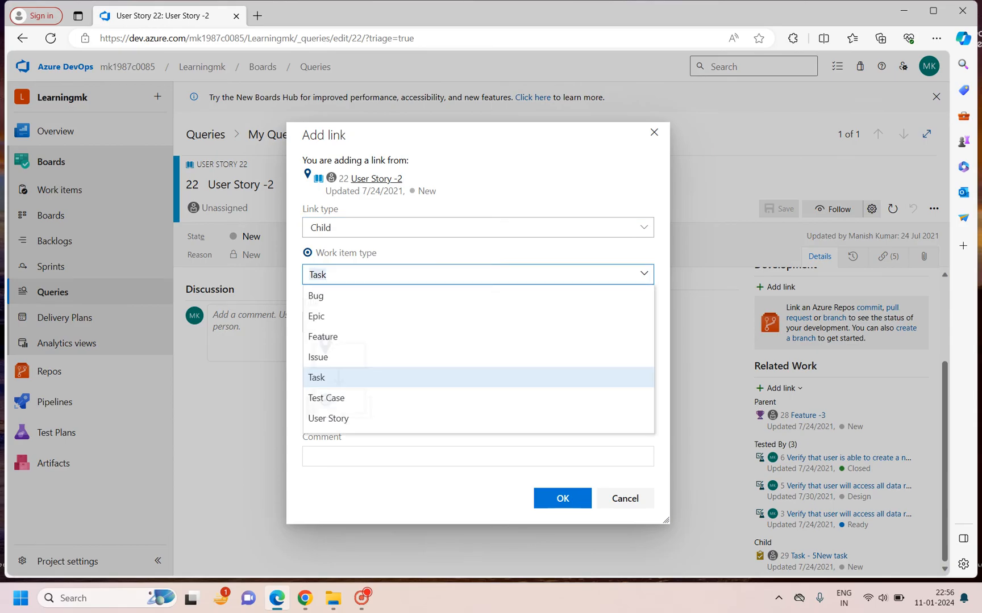
click(326, 397)
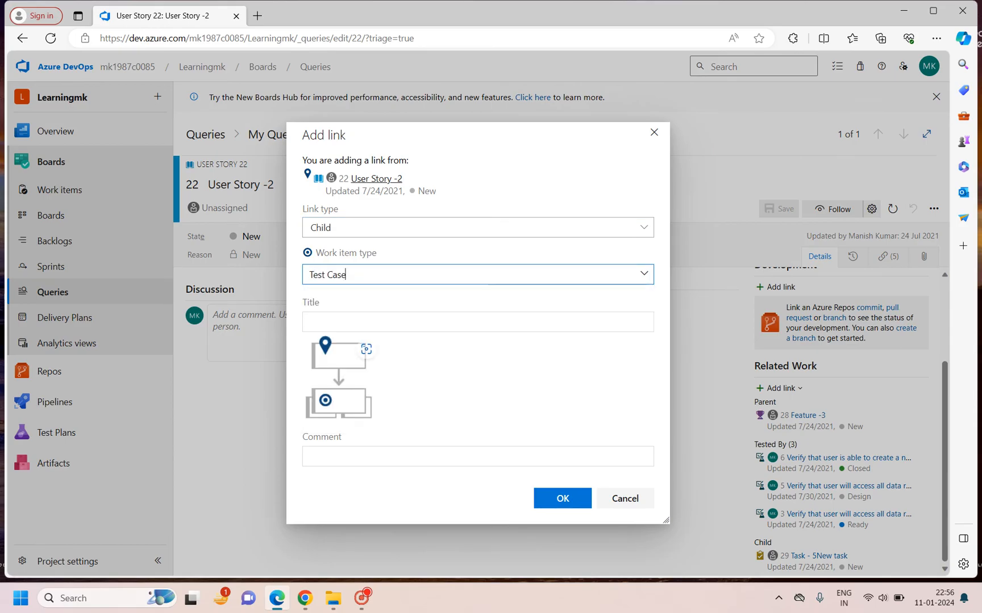
click(477, 321)
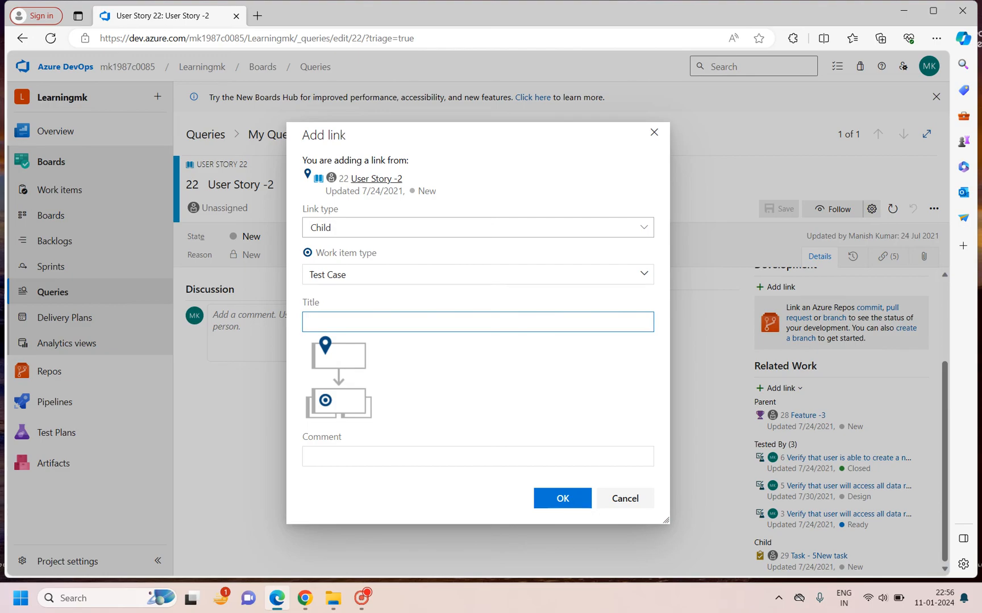
text(validate t)
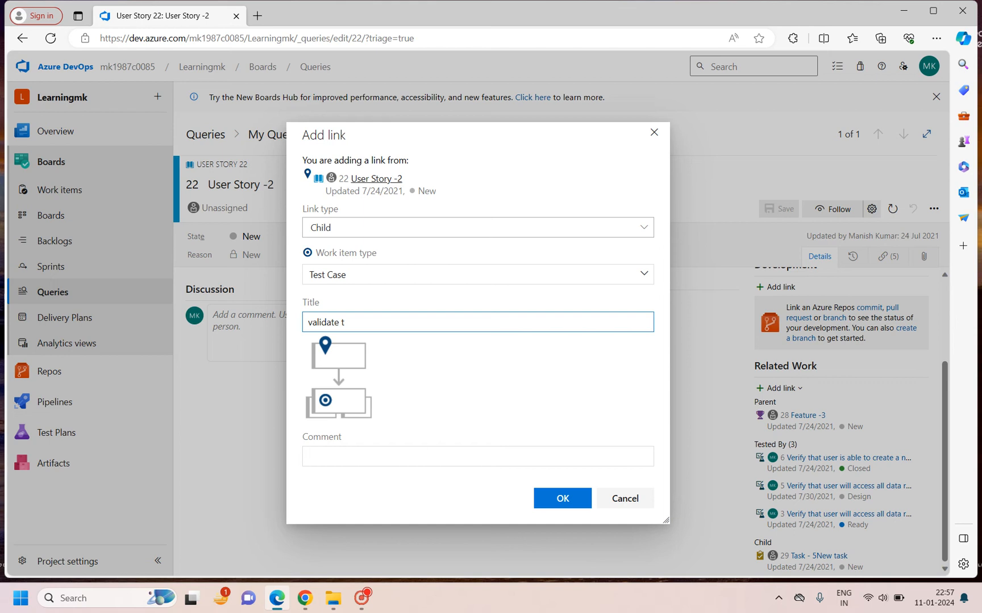
text(he login fu)
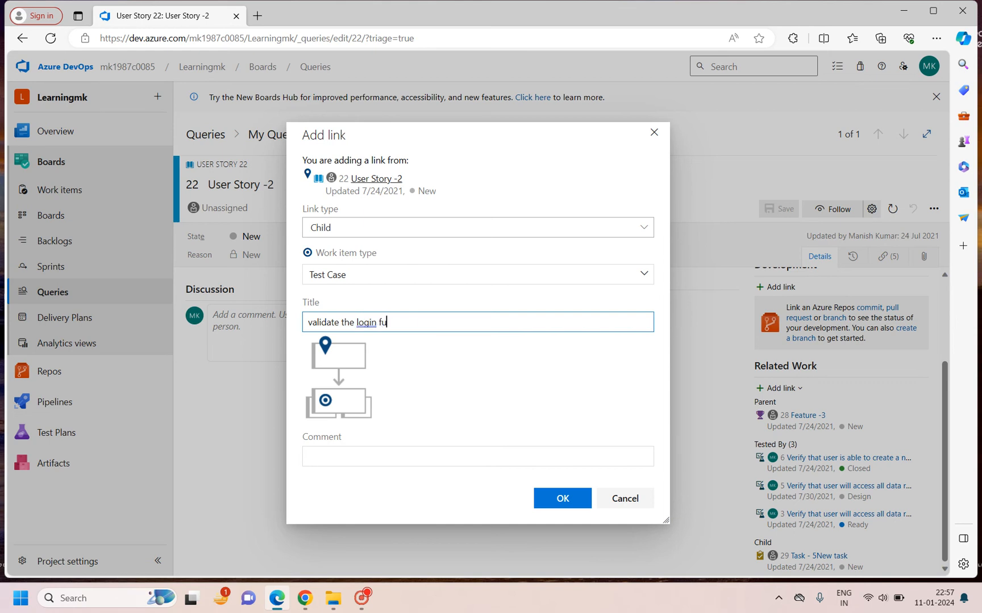
text(nctionalot)
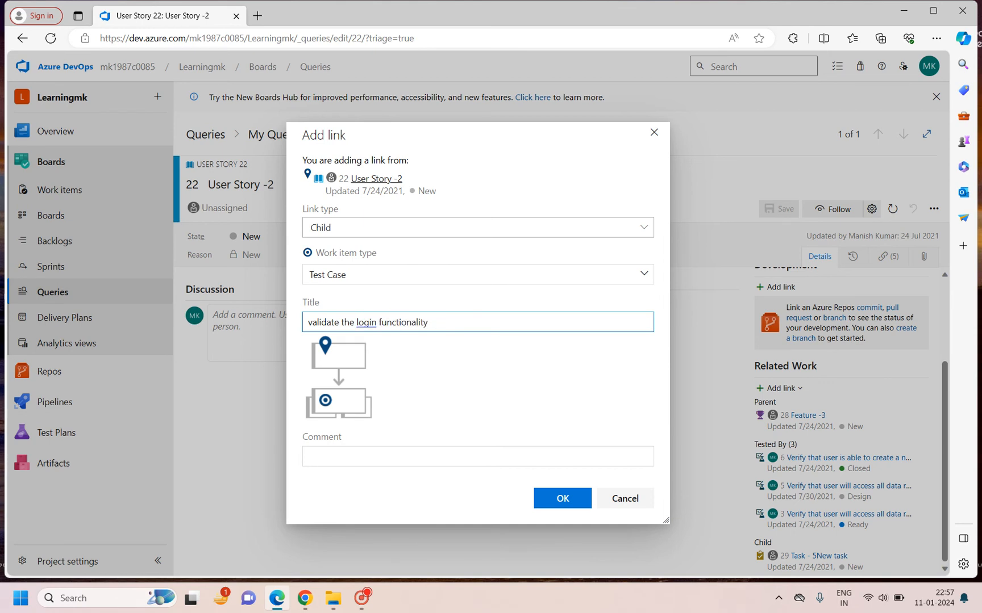
click(561, 498)
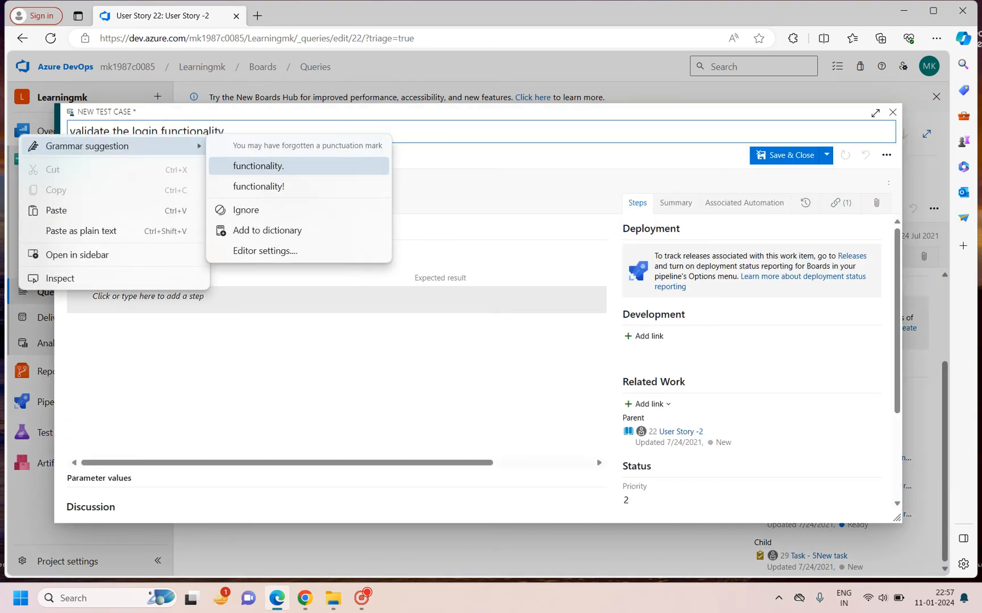
- End the title with the suggested period and tag the test case positive and sprint-3
click(254, 164)
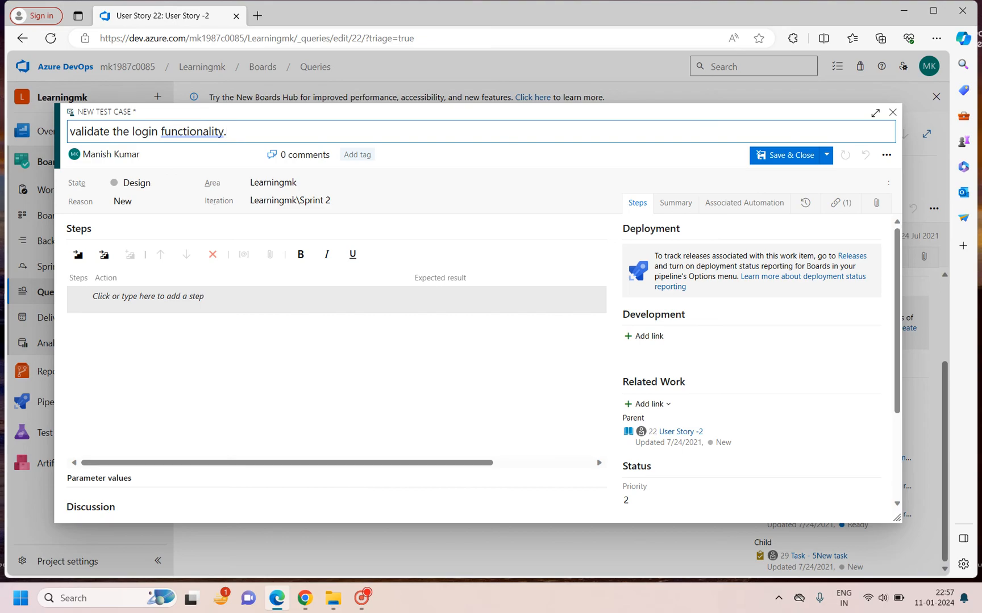
mouse_move(80, 201)
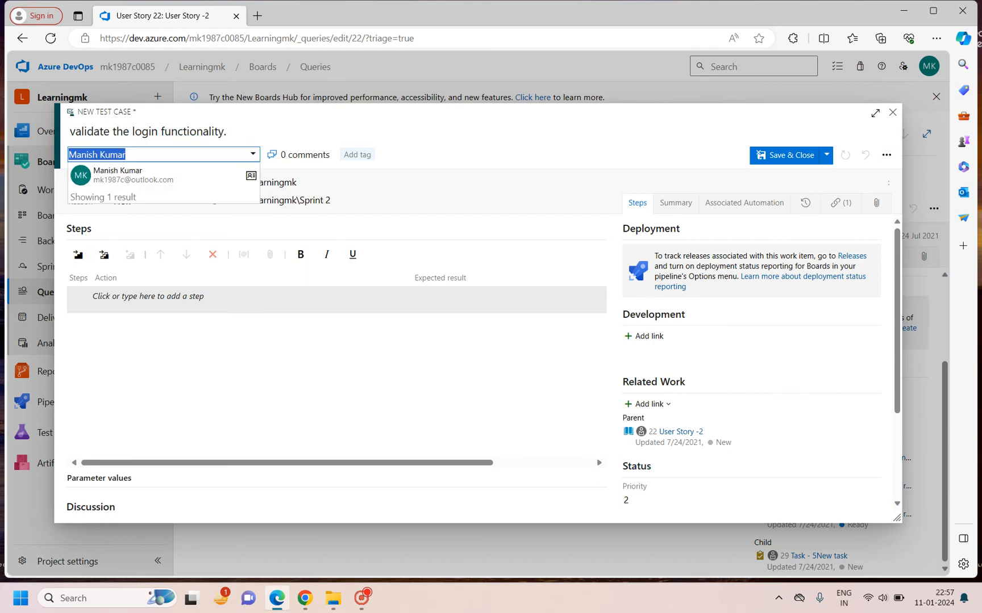
mouse_move(162, 175)
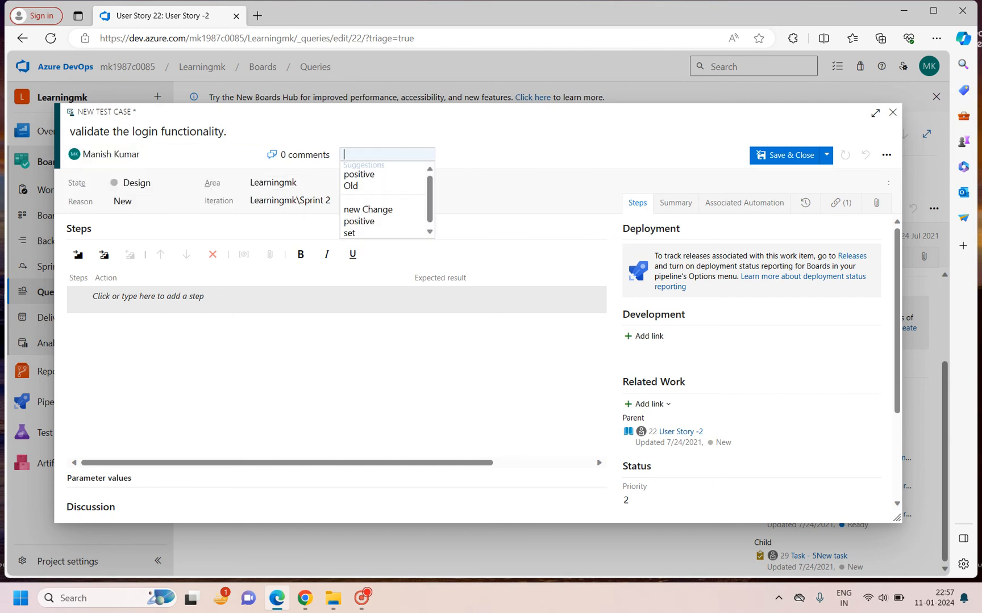
click(359, 174)
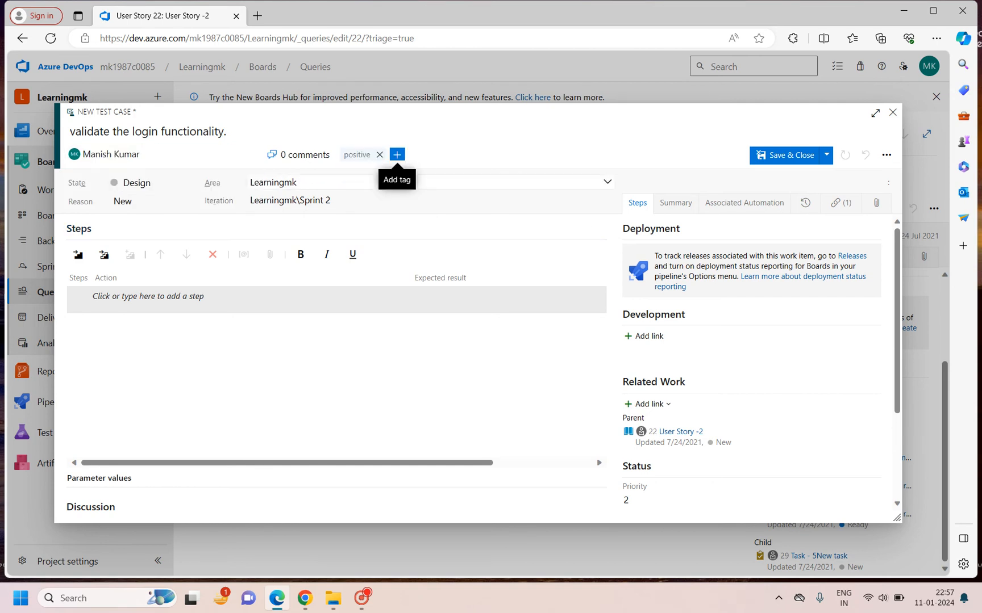
click(396, 154)
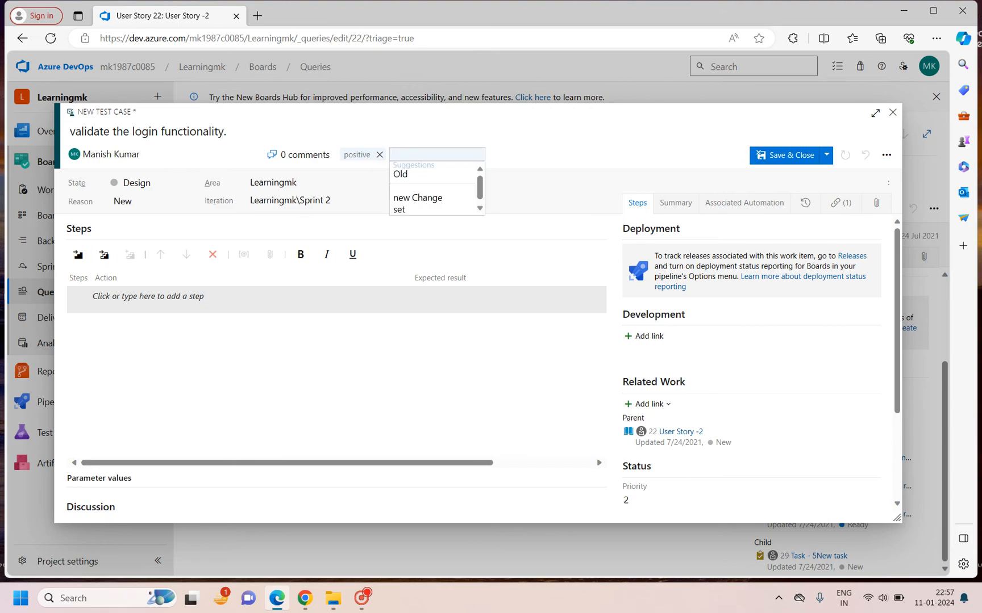
text(sprint-3)
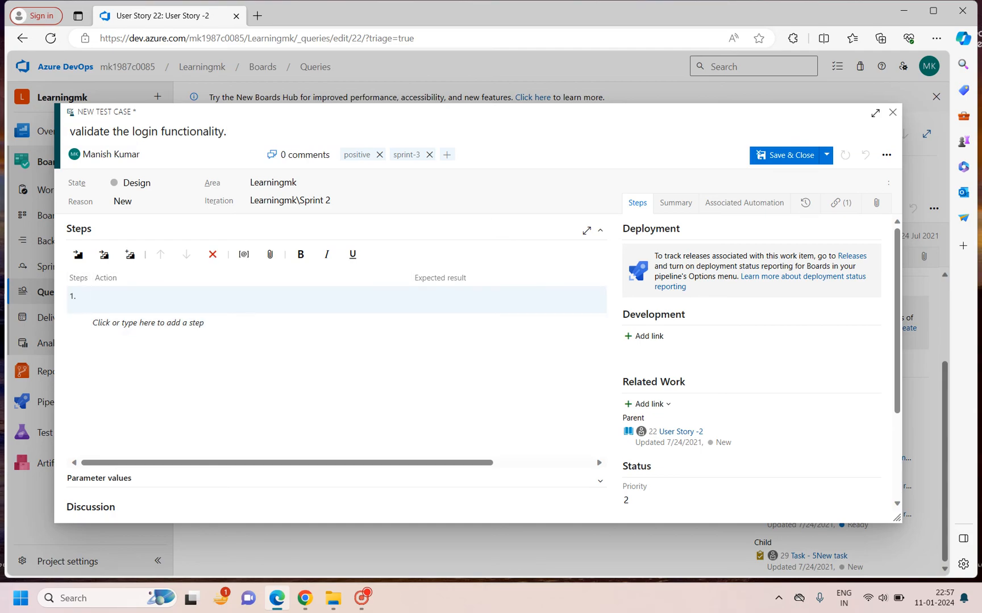
- Write step 1: open the browser, expected result user able to open it
text(open brower)
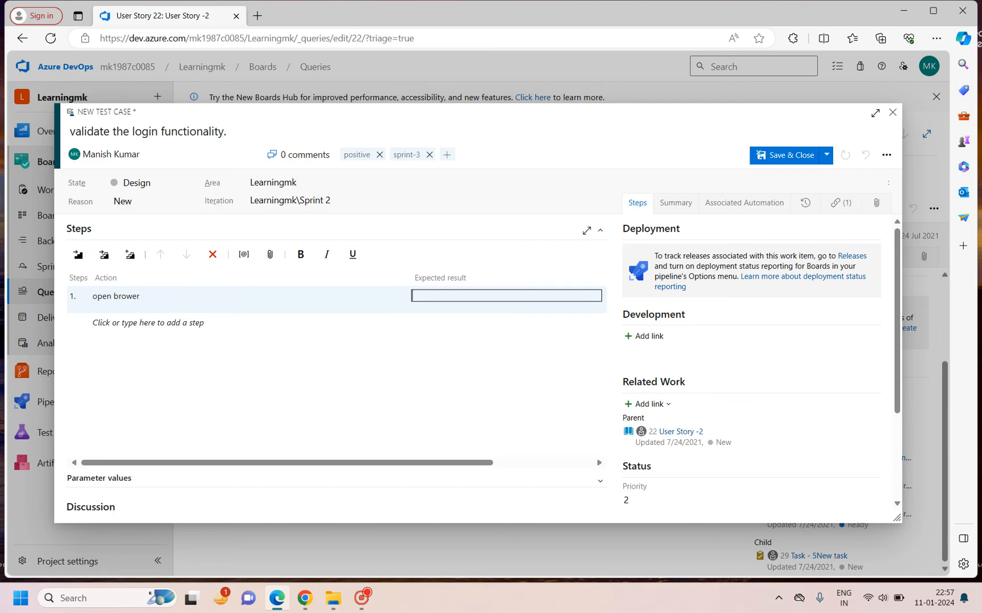
text(user is)
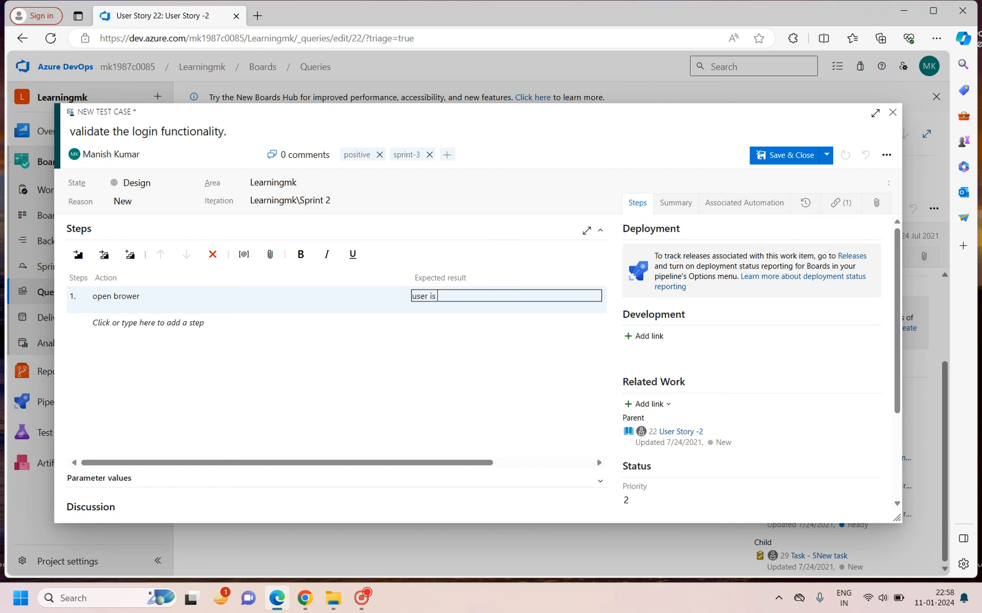
text(able to opne the brower)
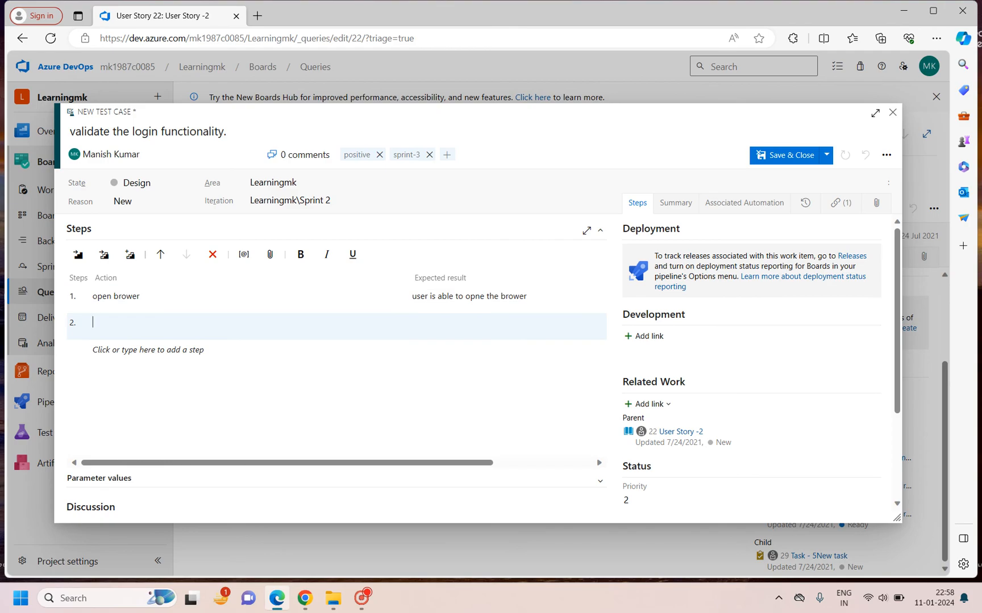
- Write step 2 on entering the URL with its expected result, then begin step 3 with action 'enter'
text(enter url)
click(507, 323)
text(user is a)
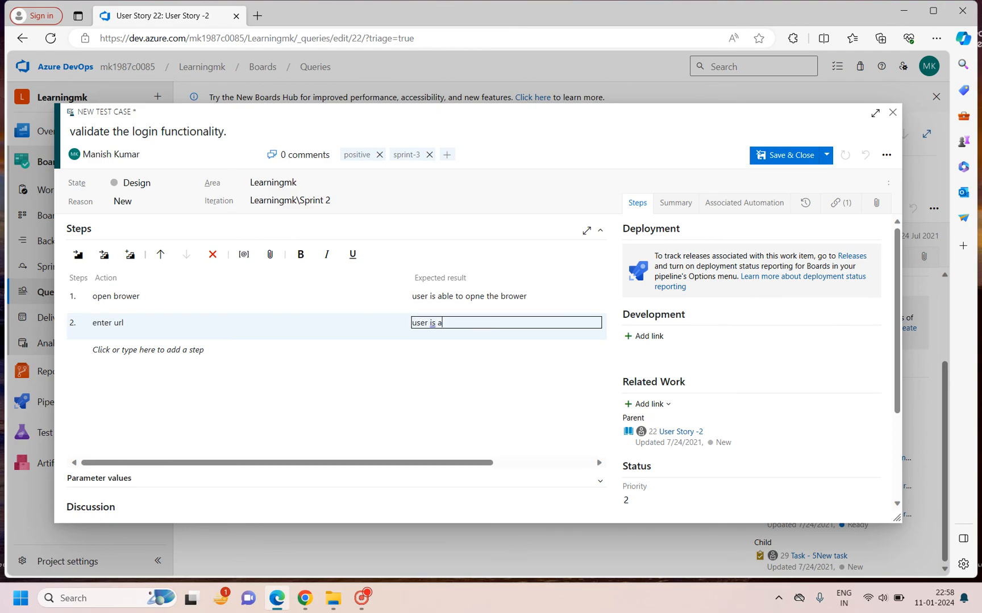
text(ble to)
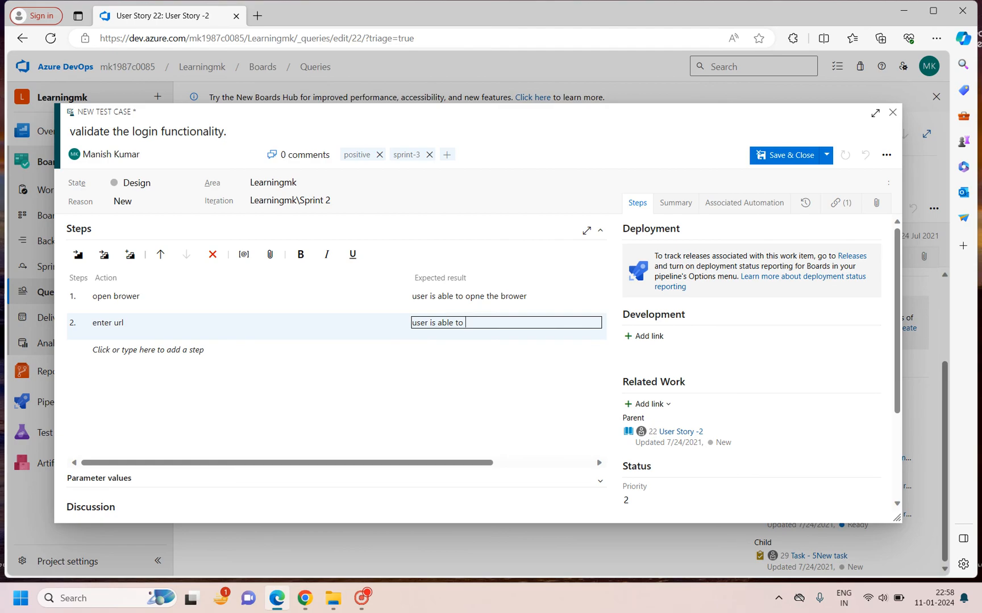
text(en)
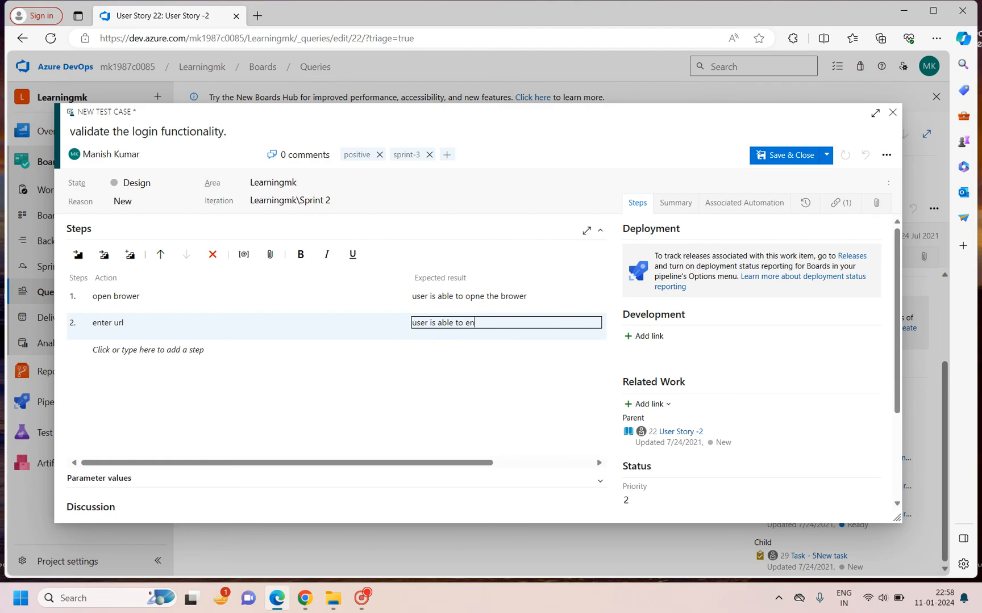
text(ter the)
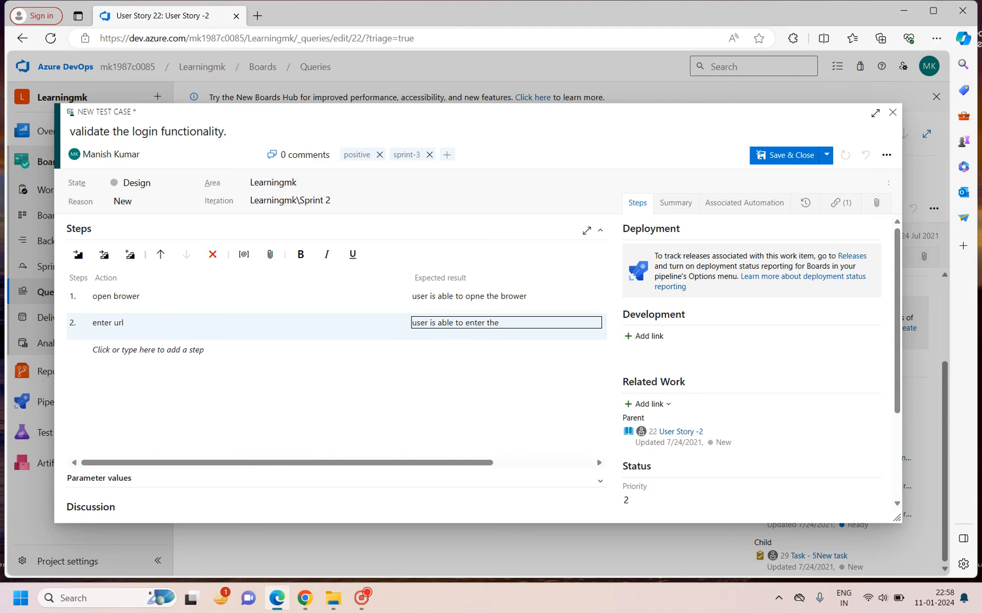
text(url or application h)
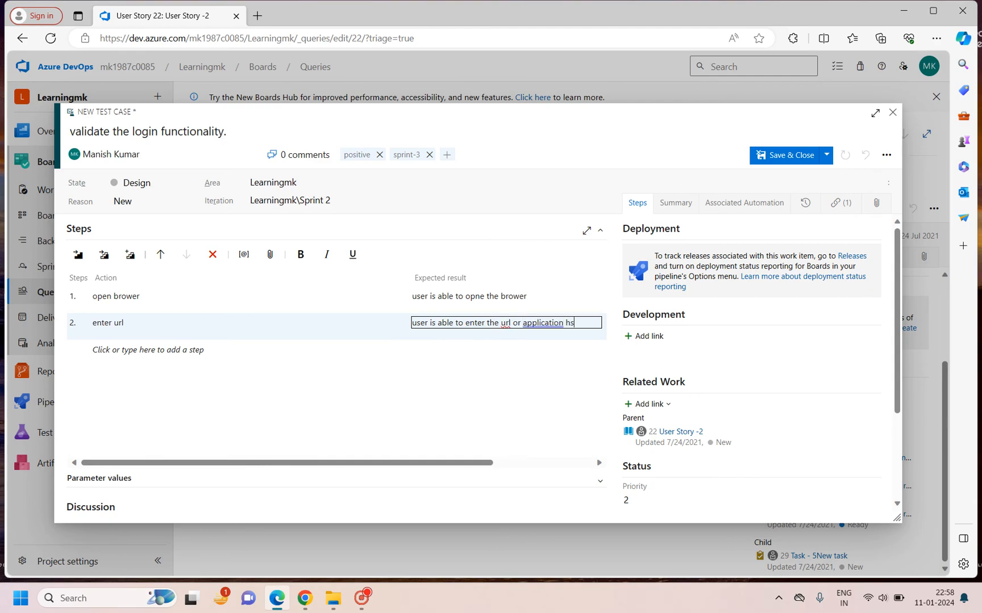
text(shopuld)
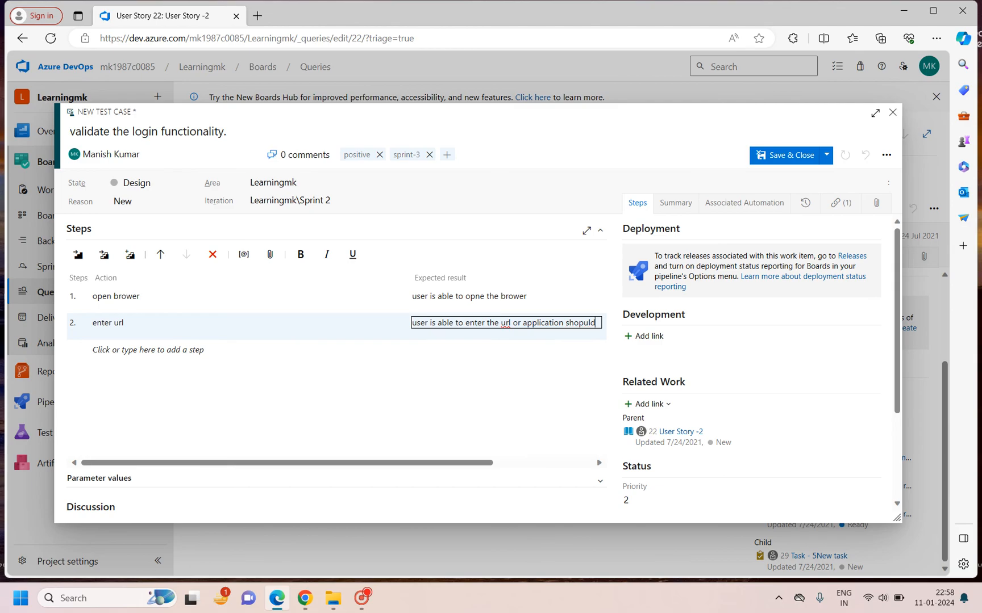
key(enter)
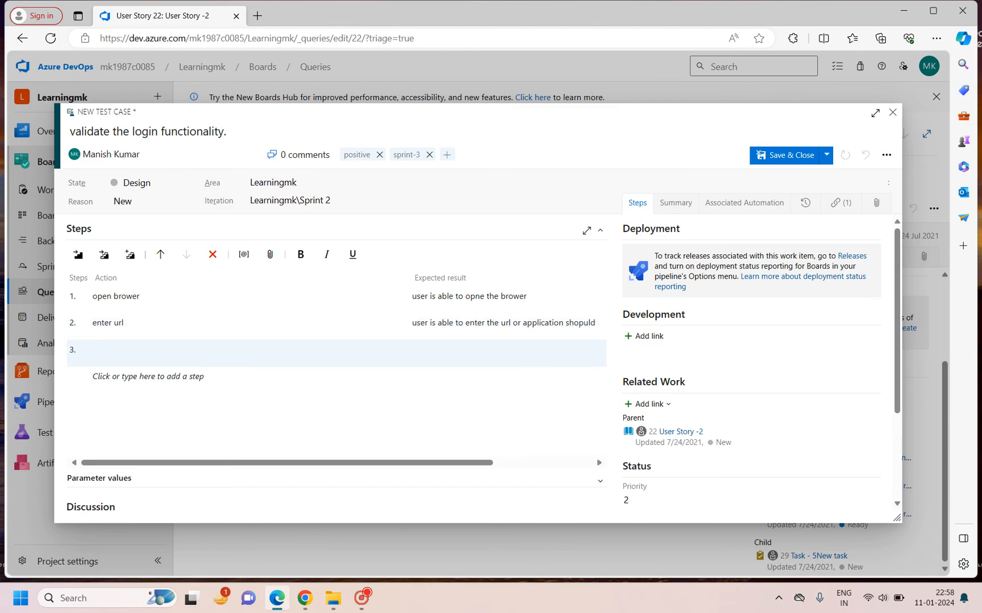
text(enter)
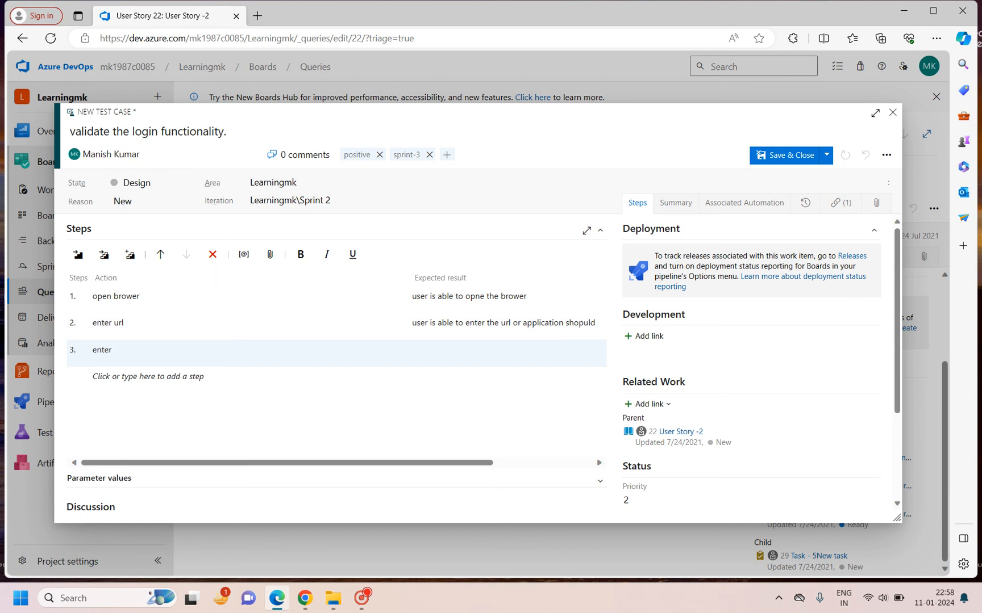
mouse_move(876, 203)
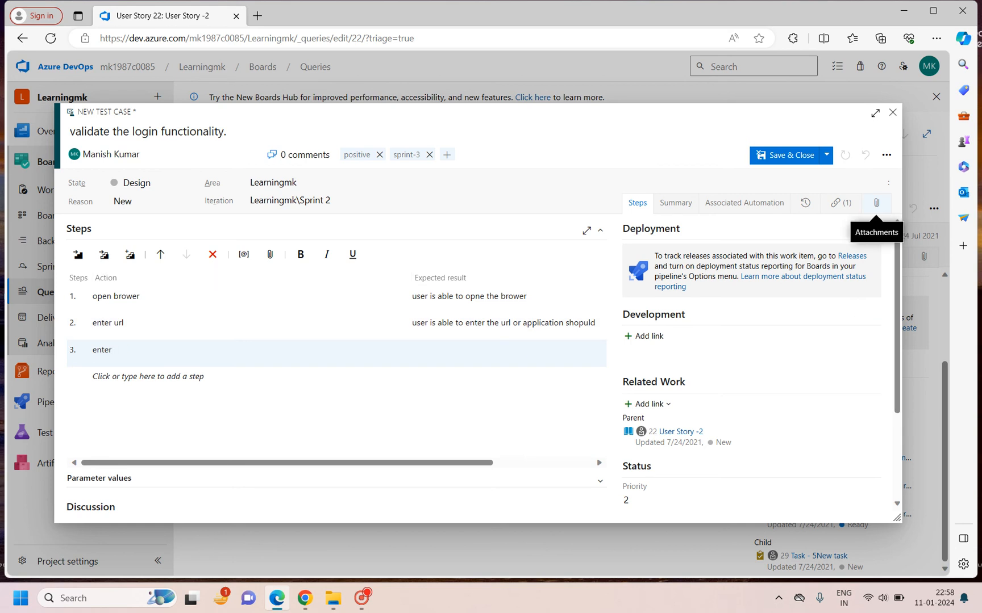
- Glance at Attachments, return to Steps, and Save & Close the test case back to User Story 22
click(875, 204)
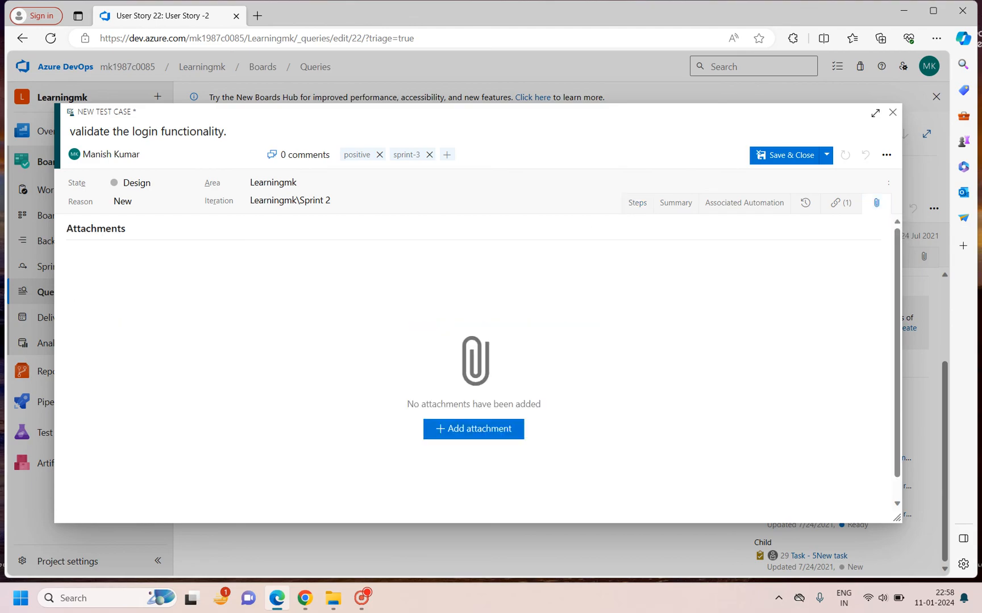
click(636, 203)
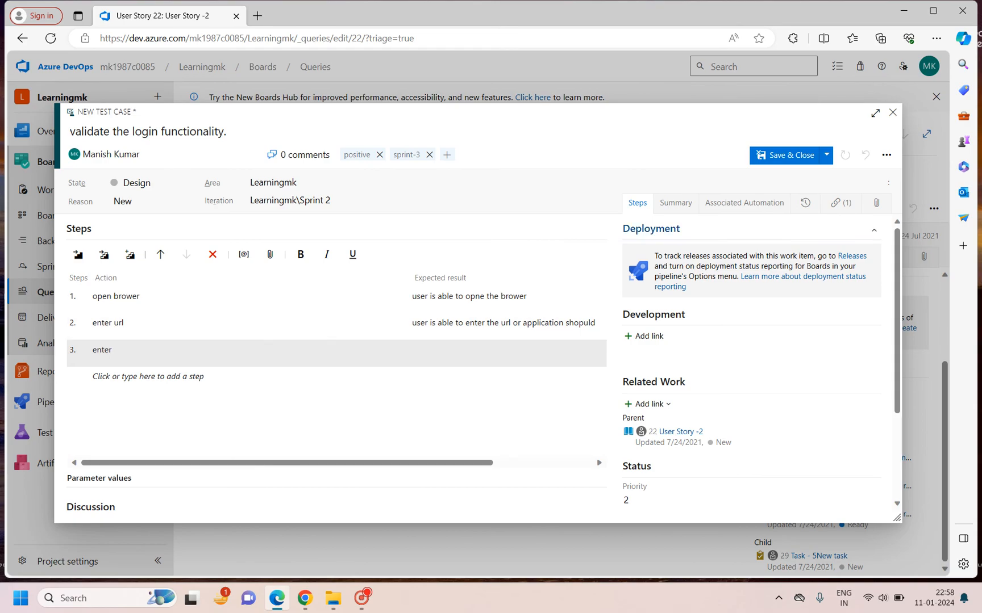
click(891, 112)
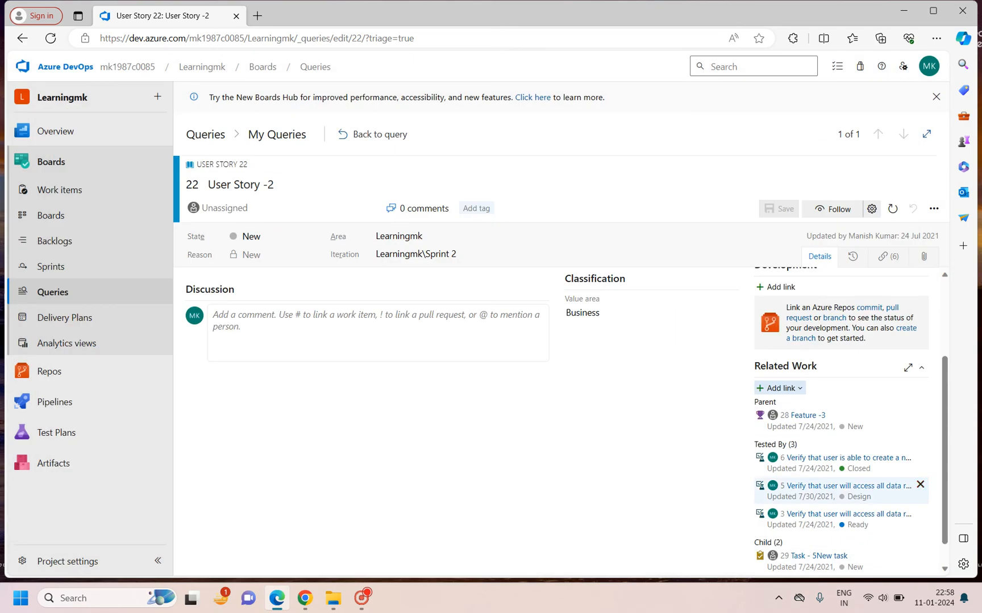
mouse_move(372, 134)
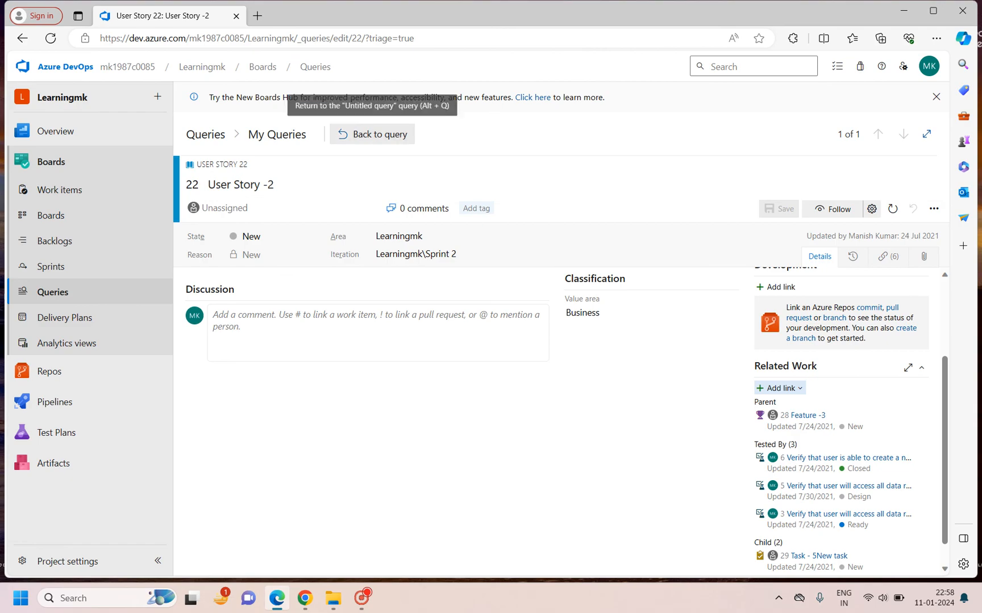
- Open child test case 216 'validate the login functionality' from User Story 22's Related Work
click(371, 134)
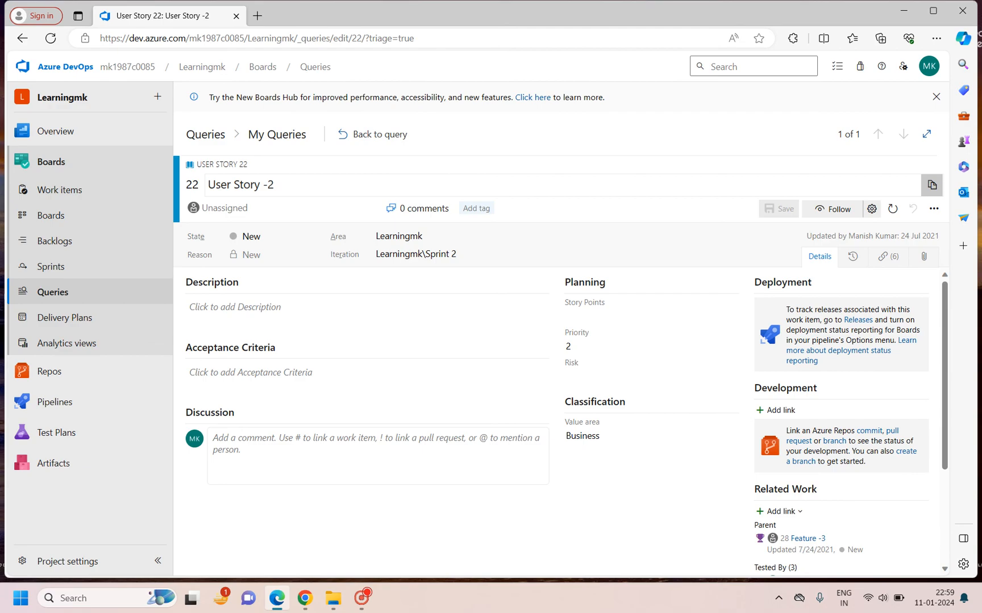
scroll(down, 3)
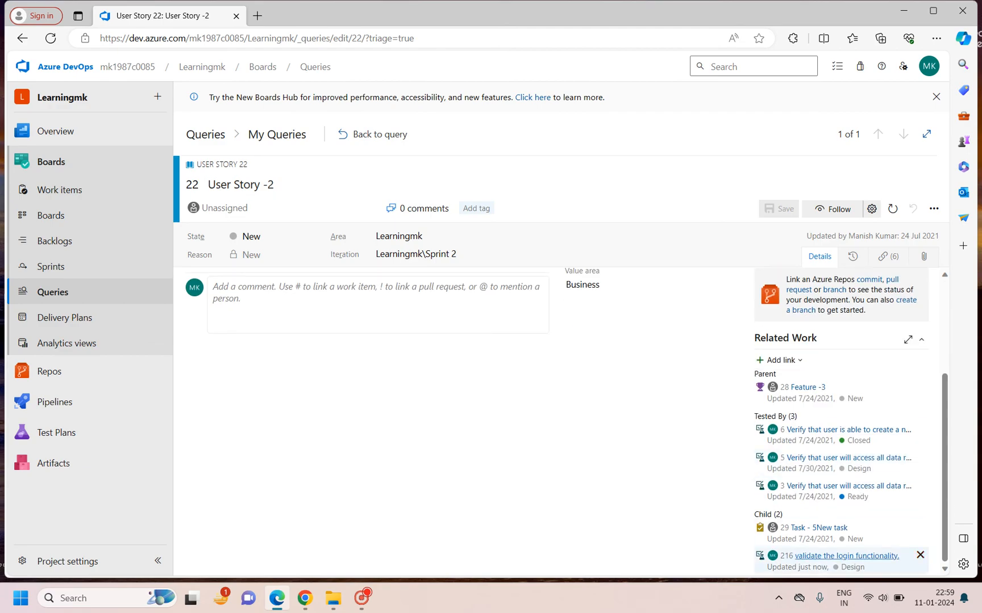
click(845, 556)
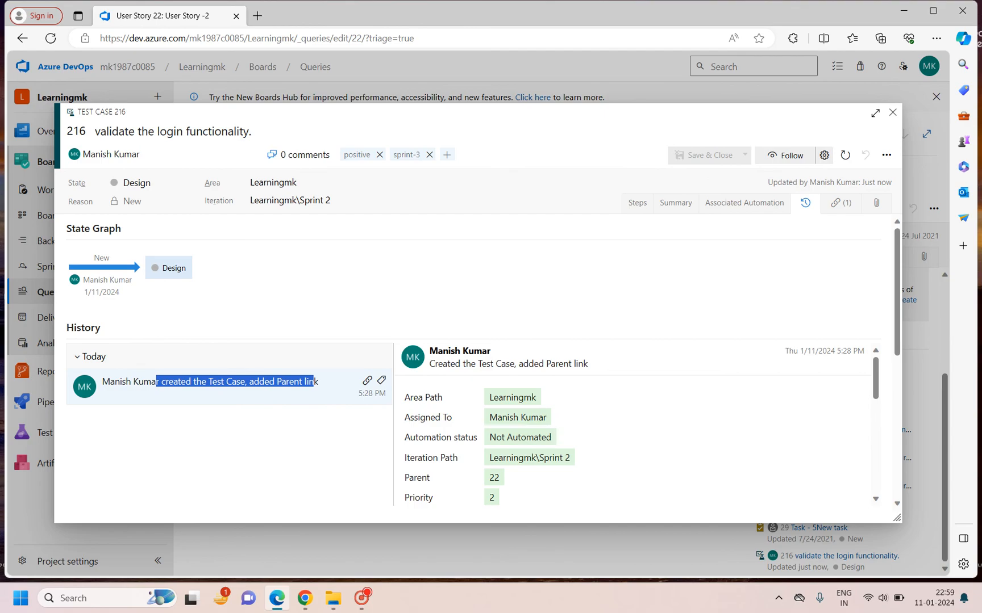
- Review test case 216's Attachments, parent Links and Steps tabs
click(876, 202)
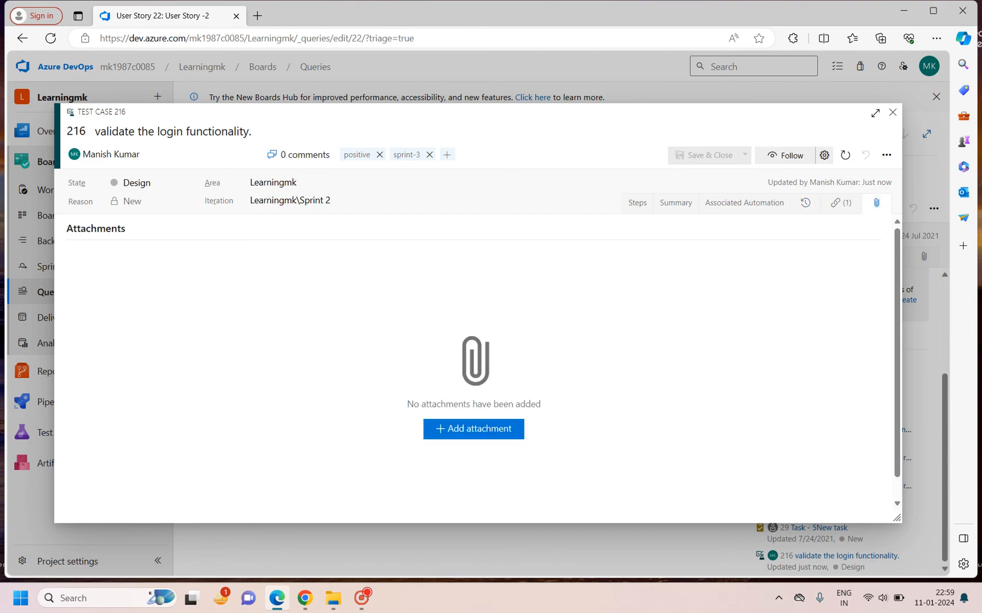
click(840, 204)
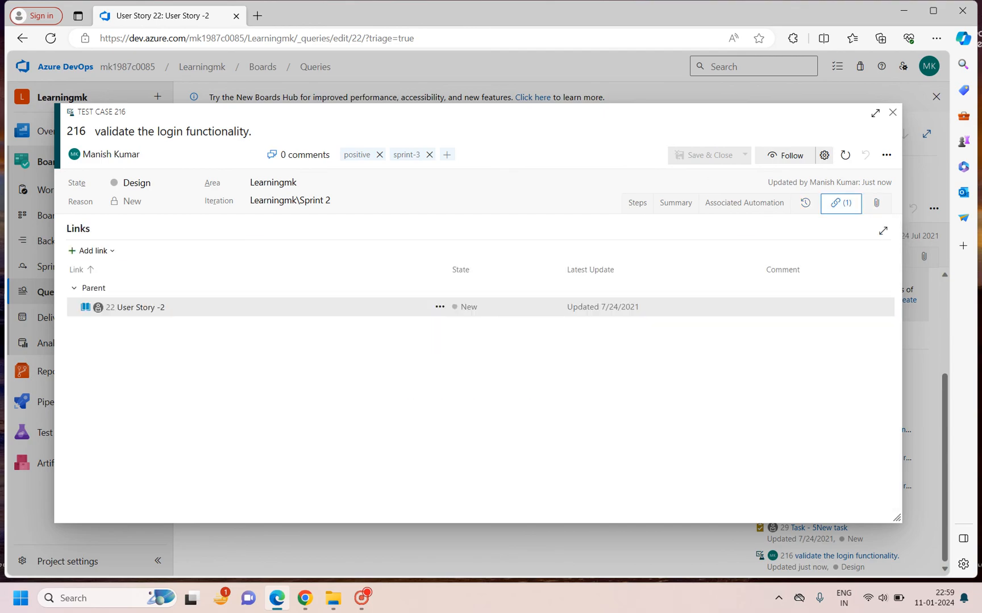
click(637, 203)
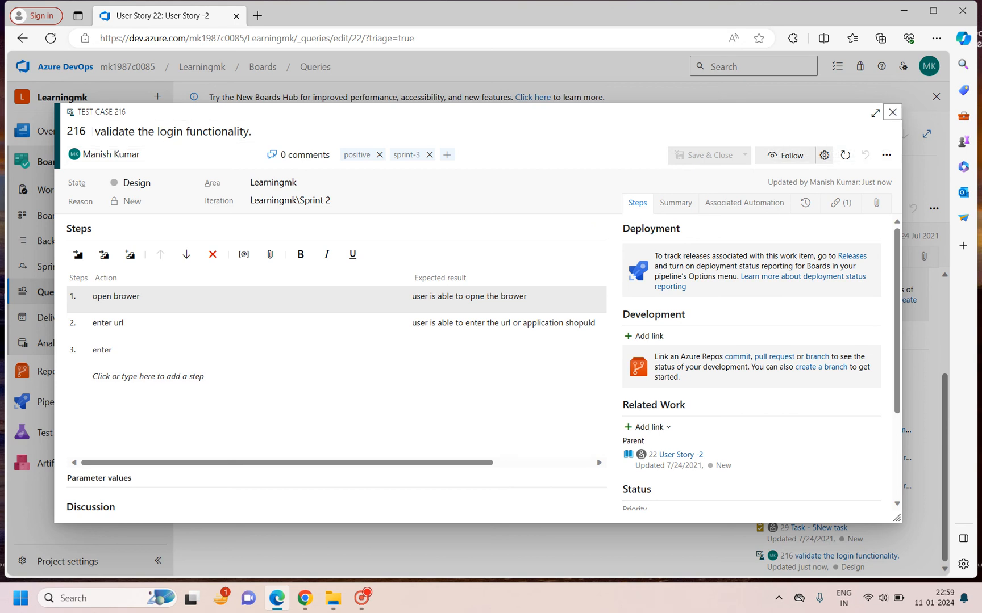
mouse_move(891, 112)
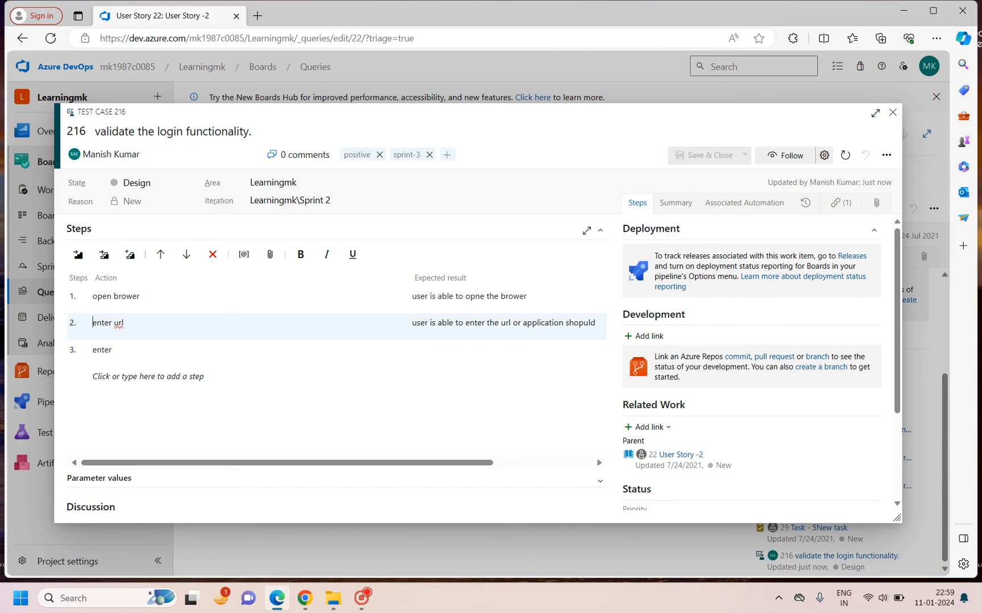
- Close test case 216 and leave for Test Plans, discarding the unsaved query
click(891, 112)
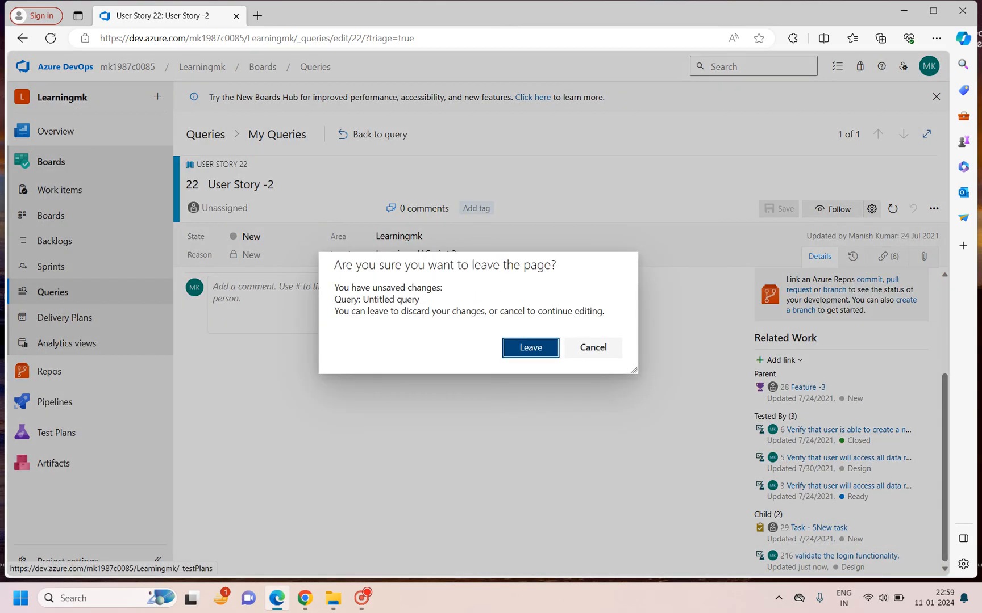
click(529, 347)
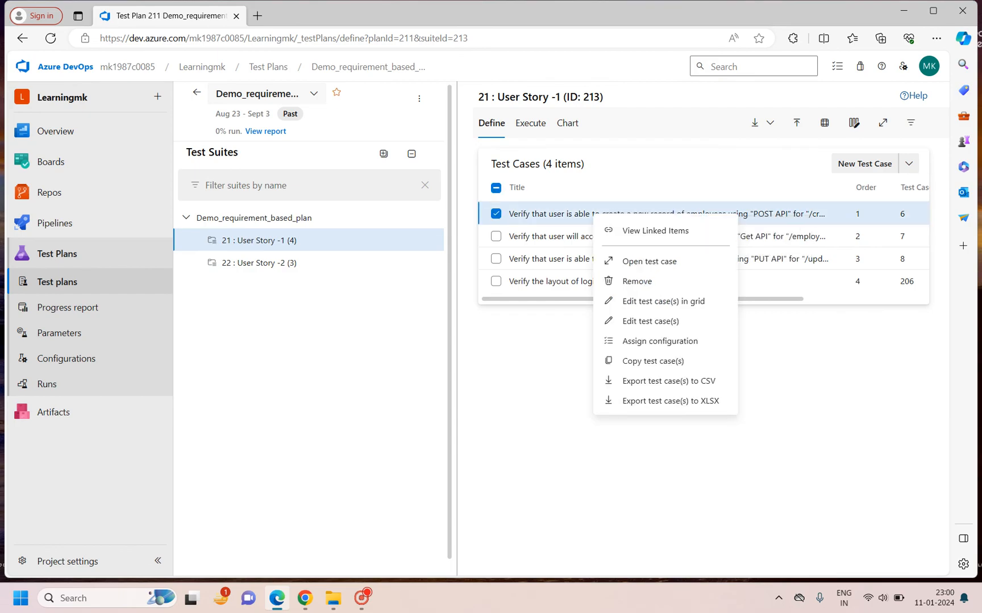
mouse_move(660, 301)
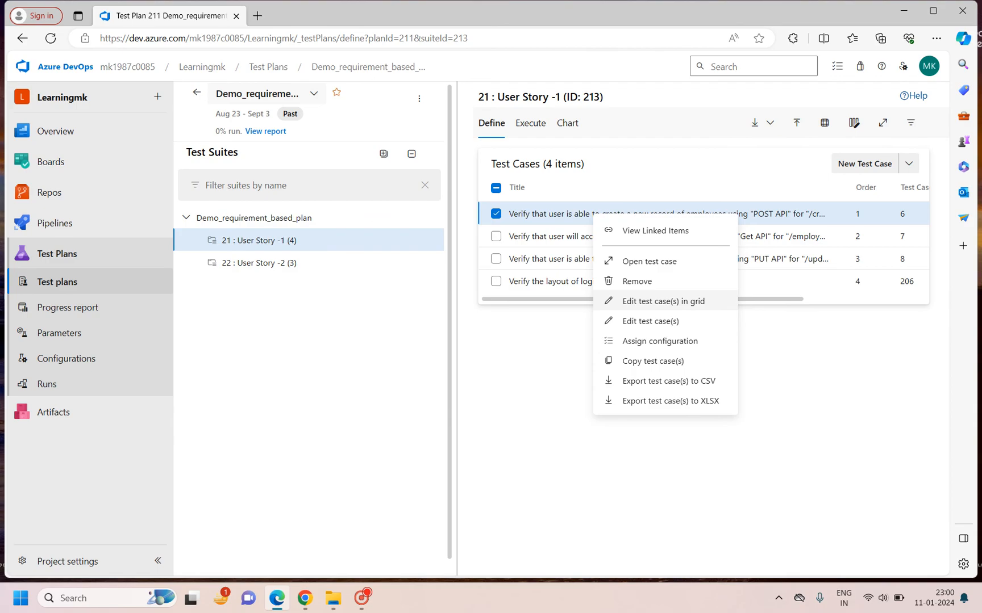
- Edit test case 6 in grid, appending 'dfdsfsdfsdf' to its URL step, then move to the response code step
click(661, 301)
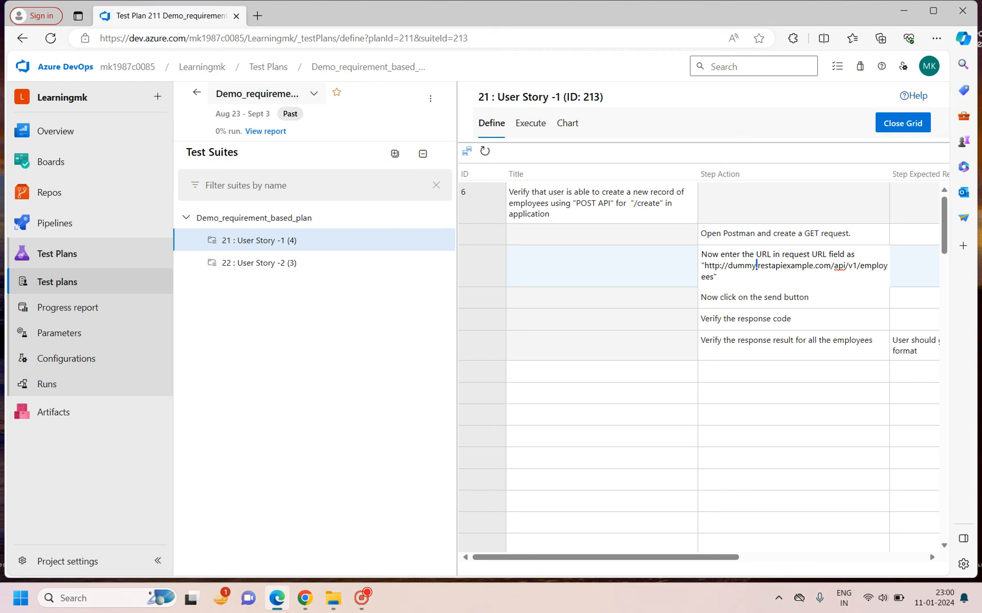
text(dfdsfsdfsdf)
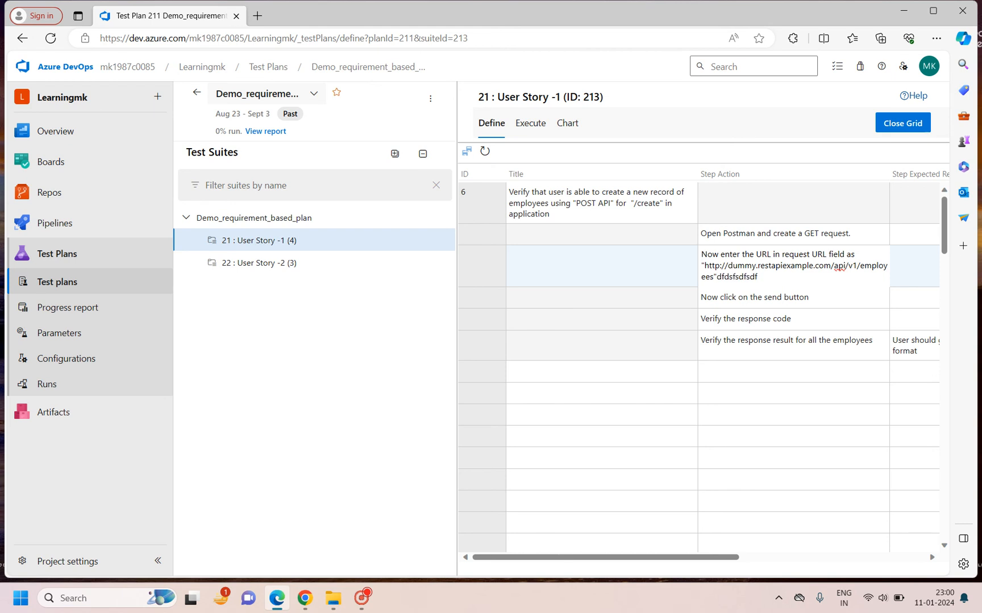
click(601, 266)
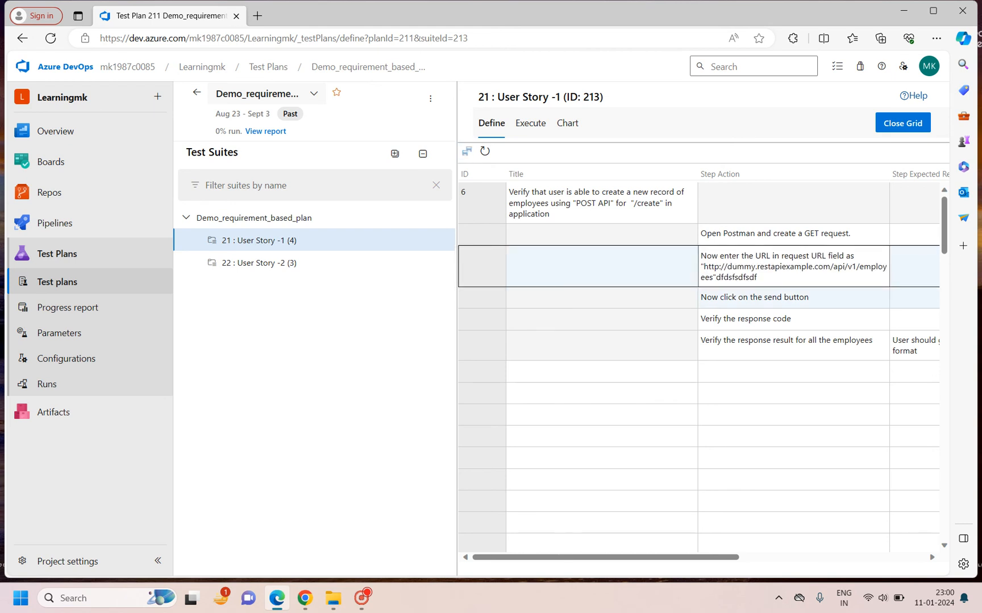
click(745, 319)
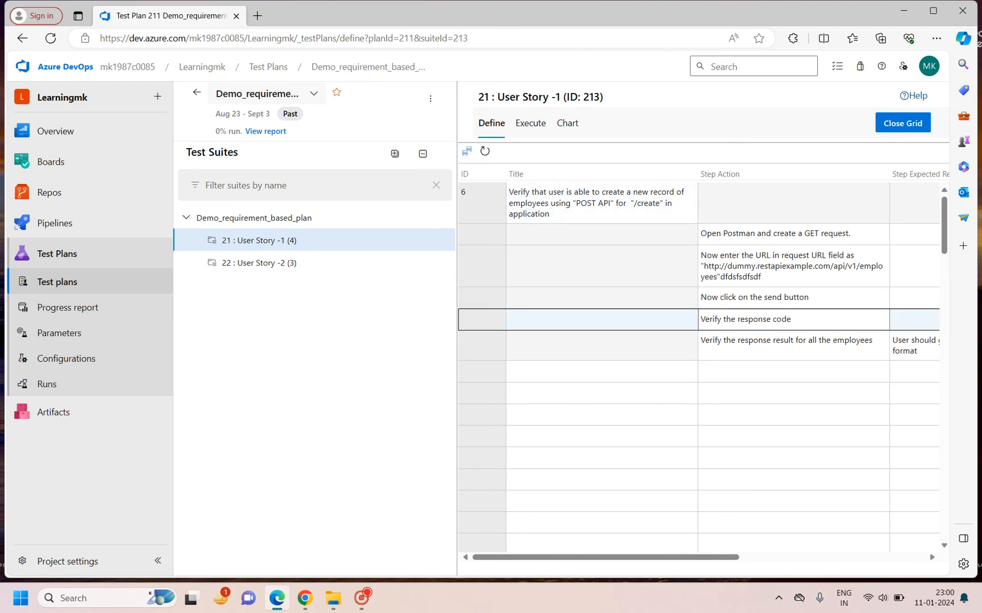